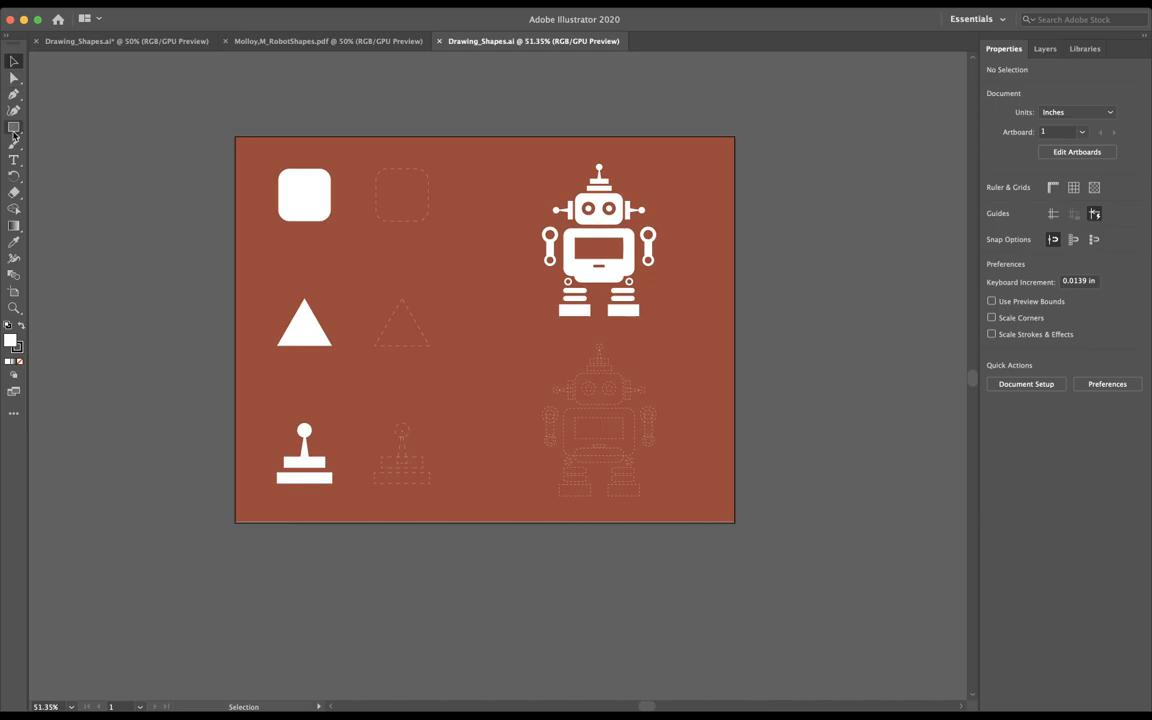
Pass through the Eyedropper tool and pick the Rectangle tool
left_click(14, 110)
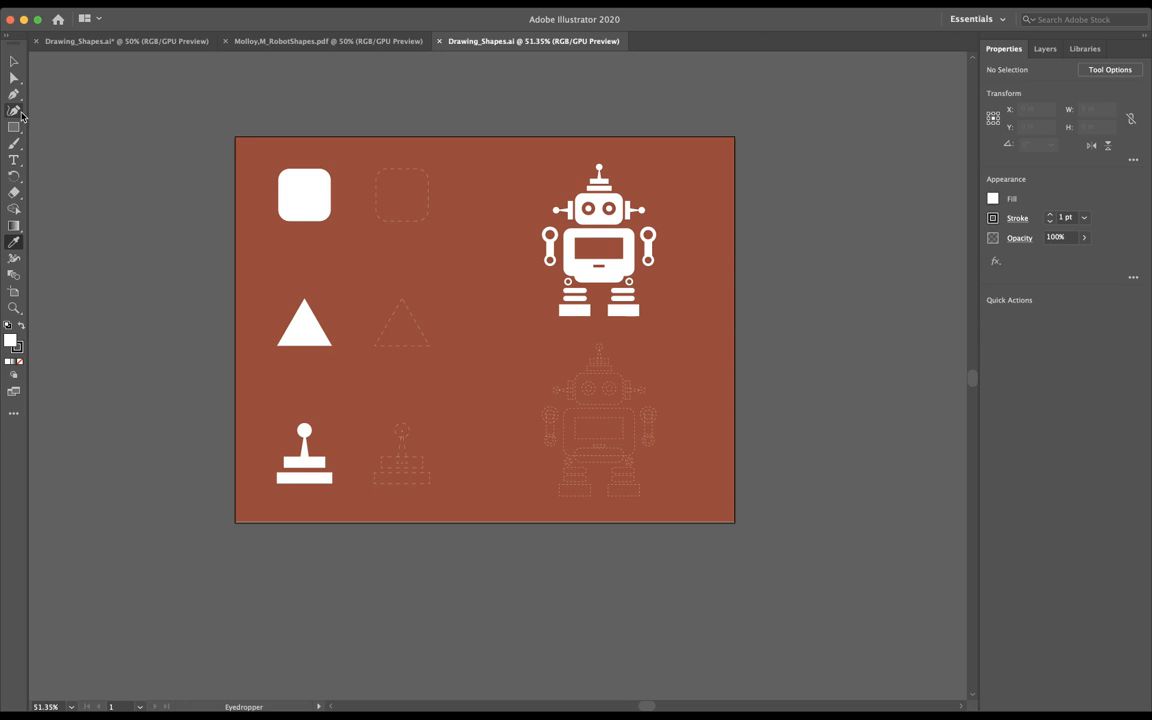
left_click(14, 127)
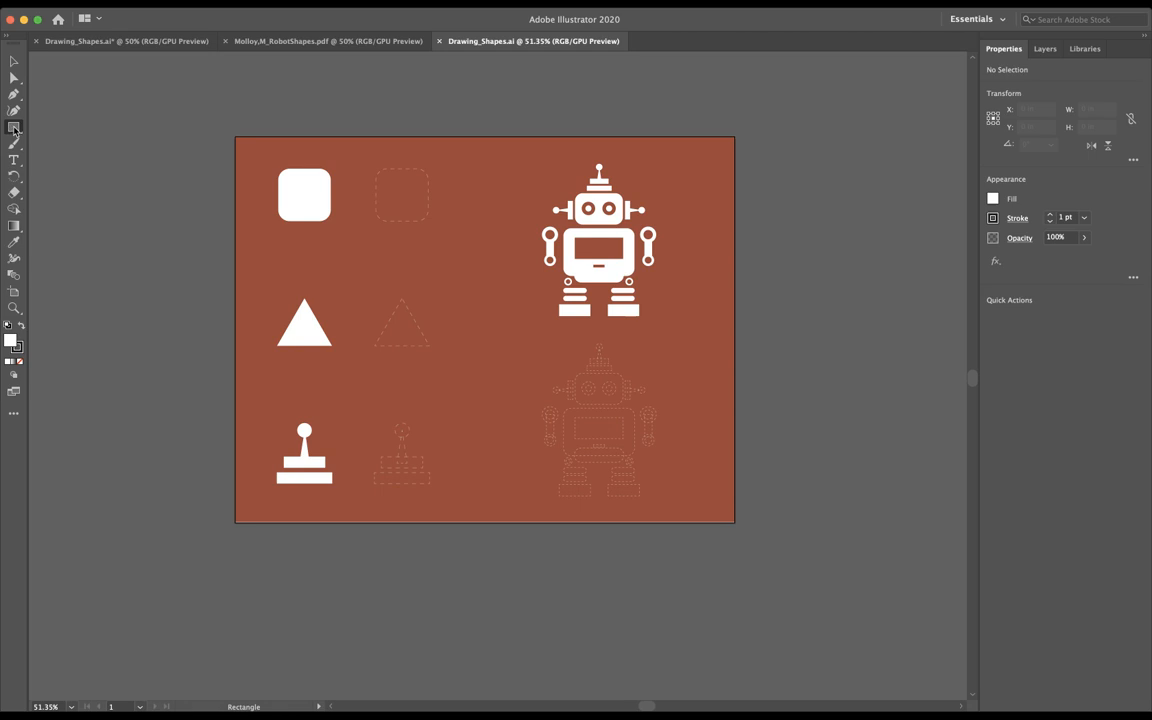
mouse_move(90, 180)
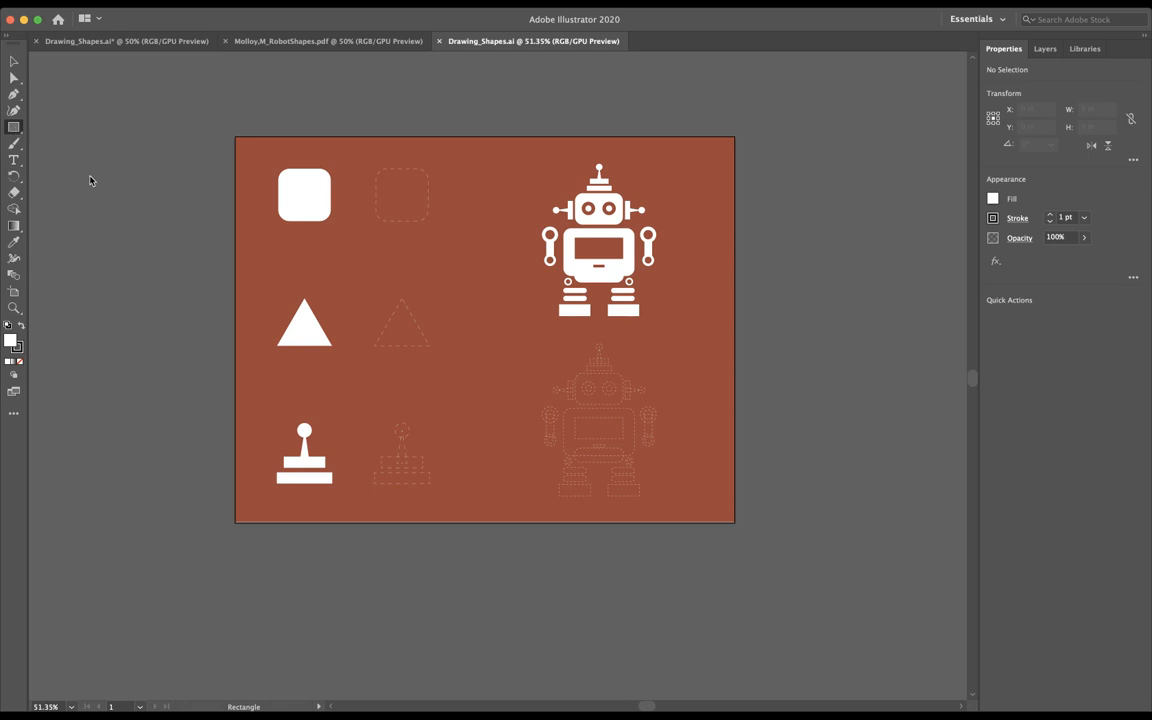
mouse_move(95, 152)
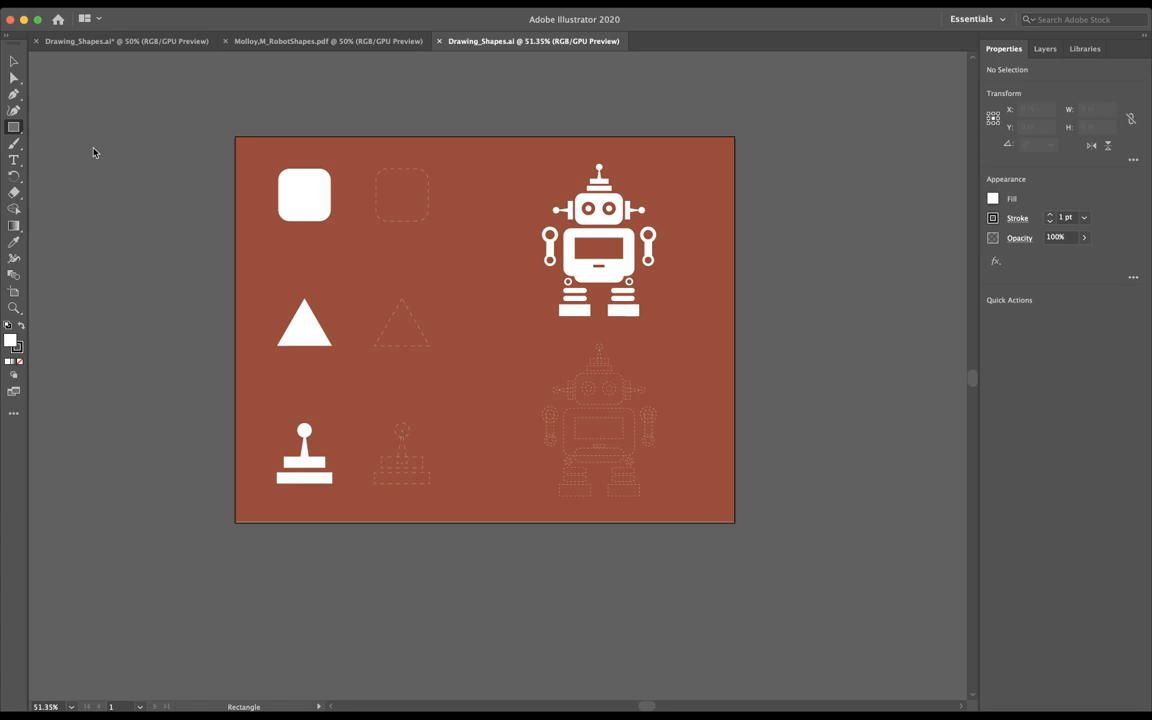
mouse_move(96, 131)
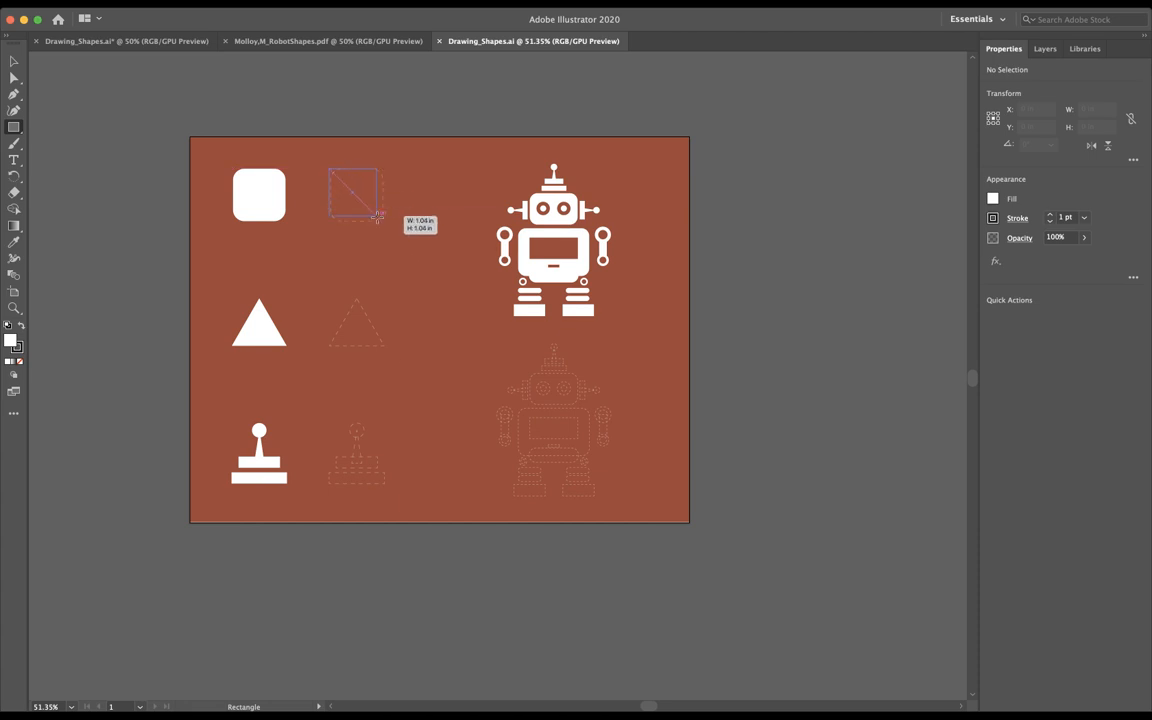
Draw a white rectangle about 1.15 inches square over the dashed rounded-square outline
left_click_drag(375, 218, 385, 222)
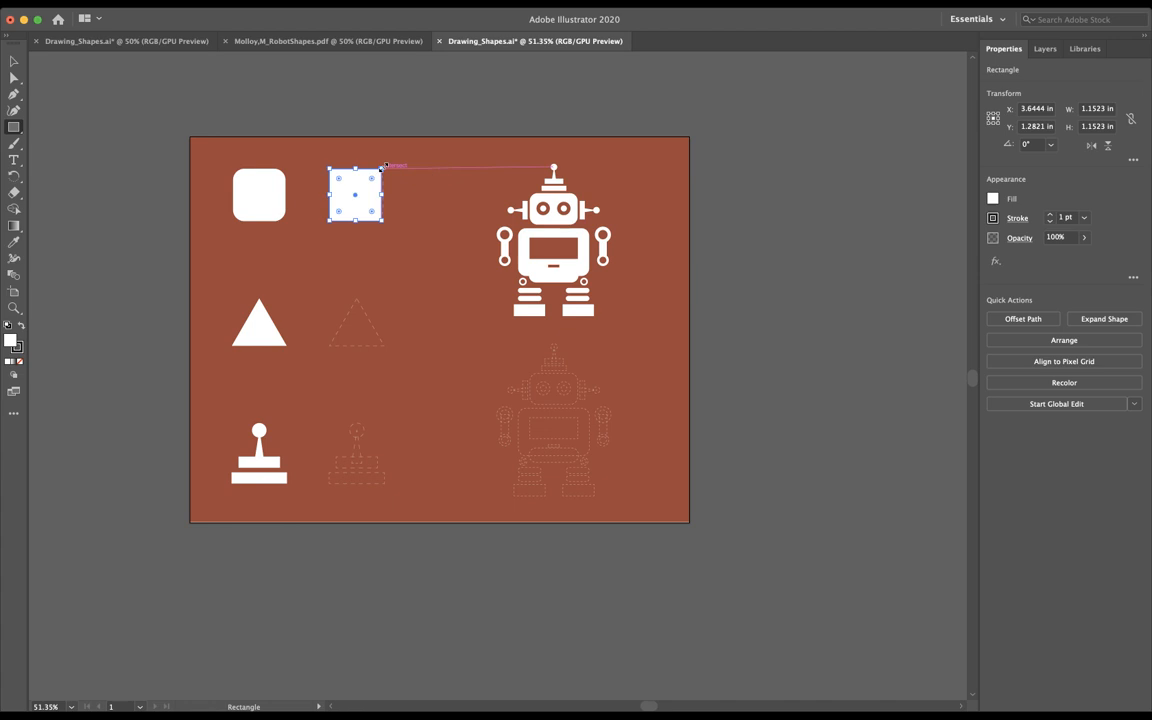
mouse_move(165, 172)
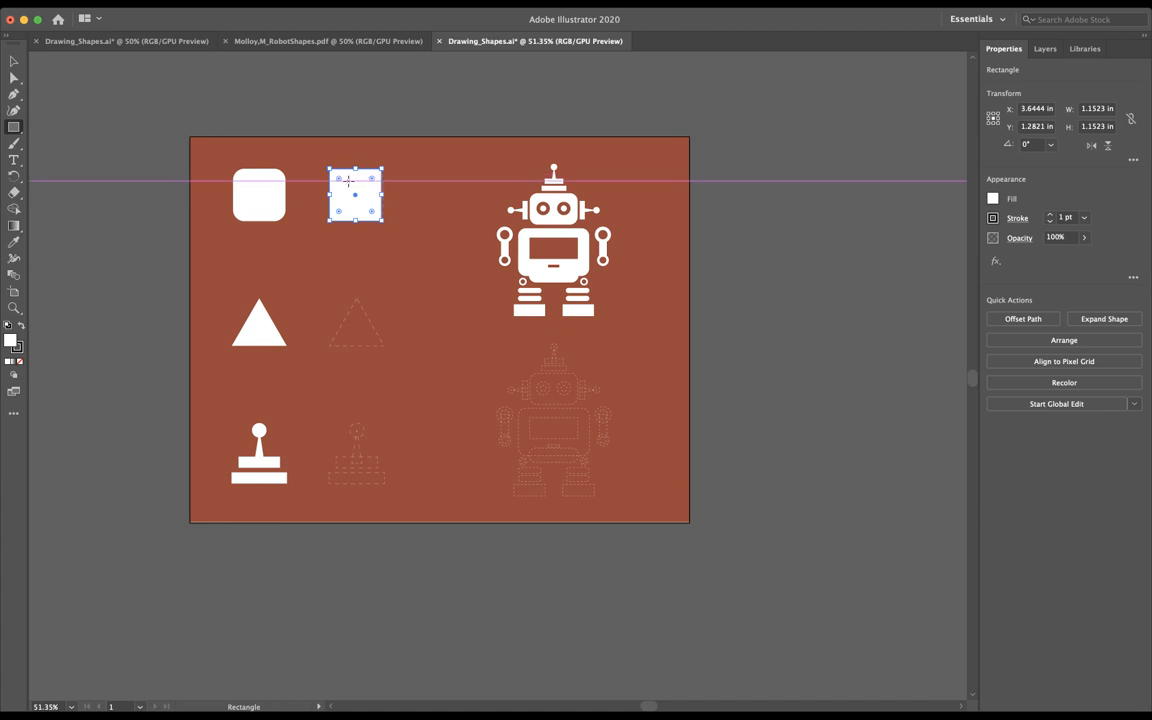
mouse_move(347, 188)
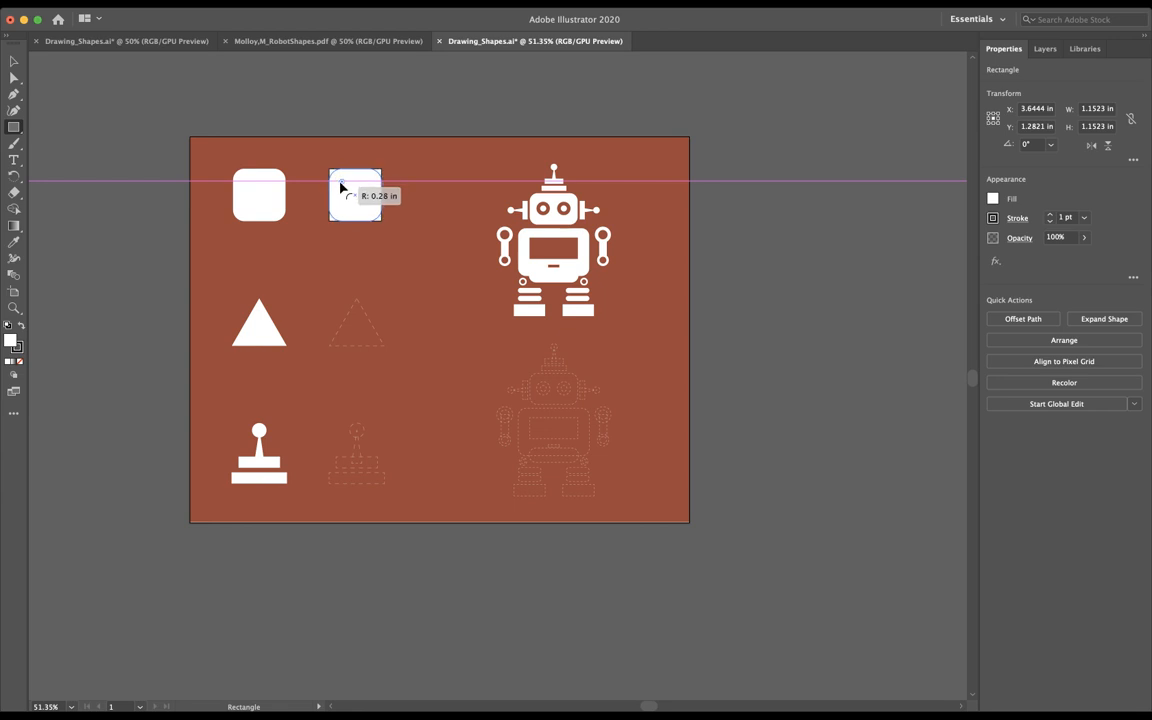
Drag a Live Corners widget inward to give the white square about 0.28 in corner radius
left_click_drag(342, 185, 354, 211)
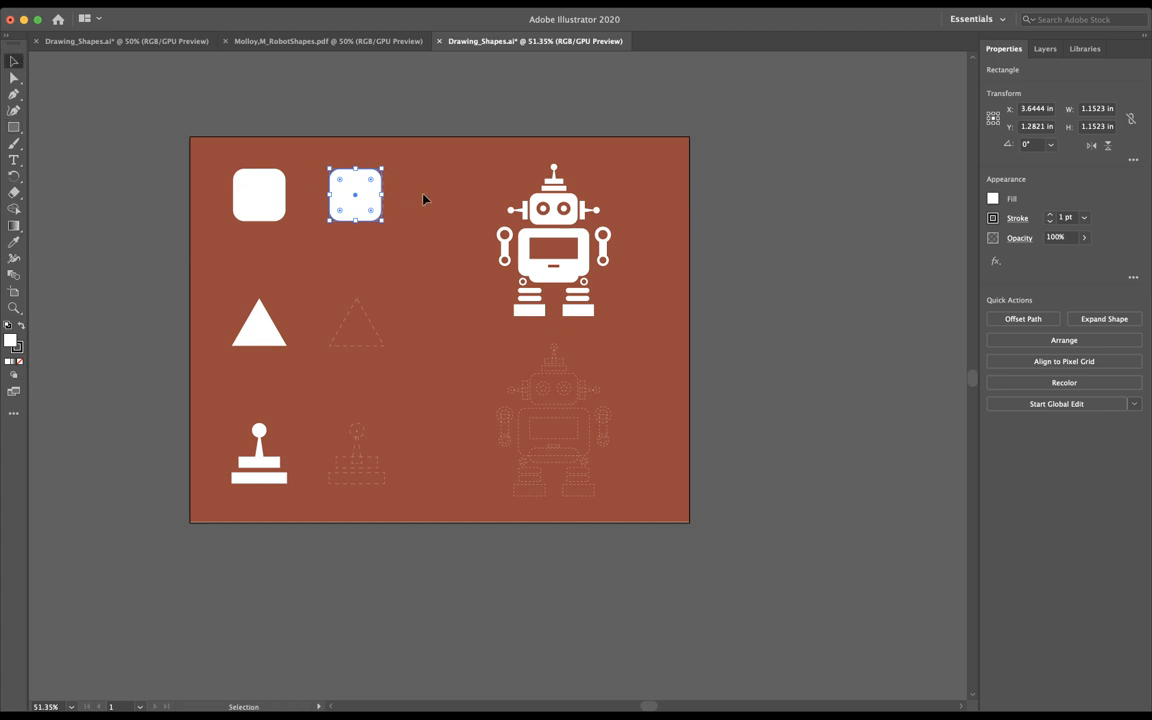
mouse_move(417, 172)
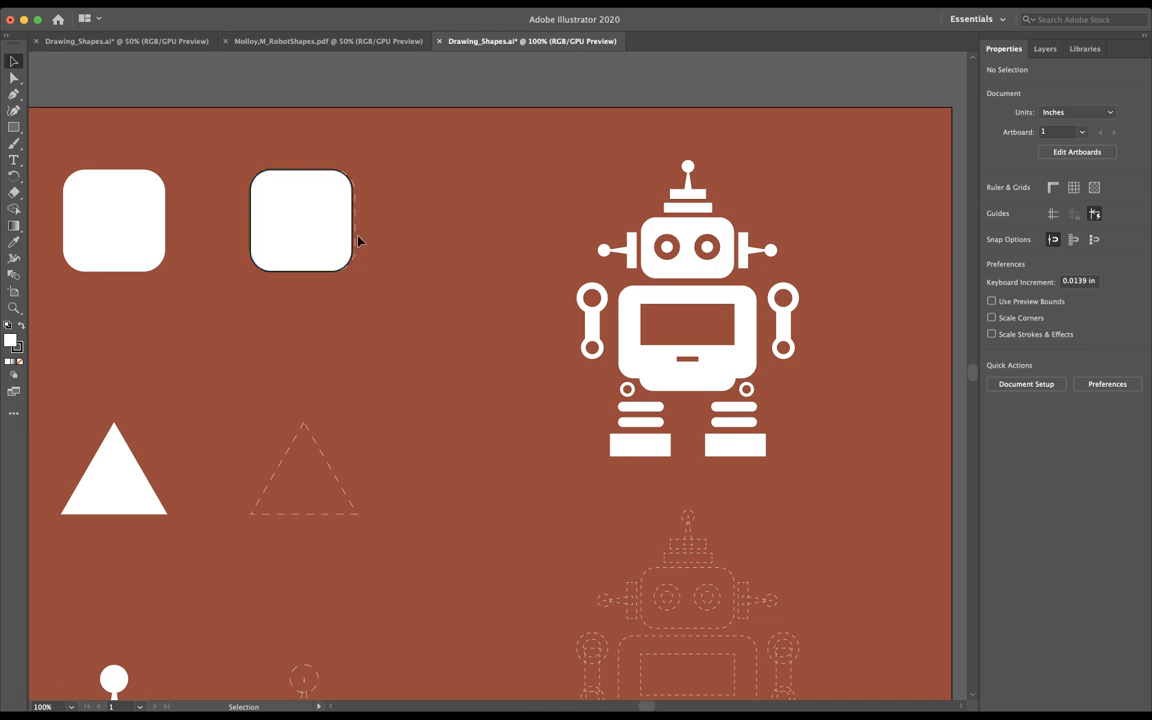
mouse_move(358, 194)
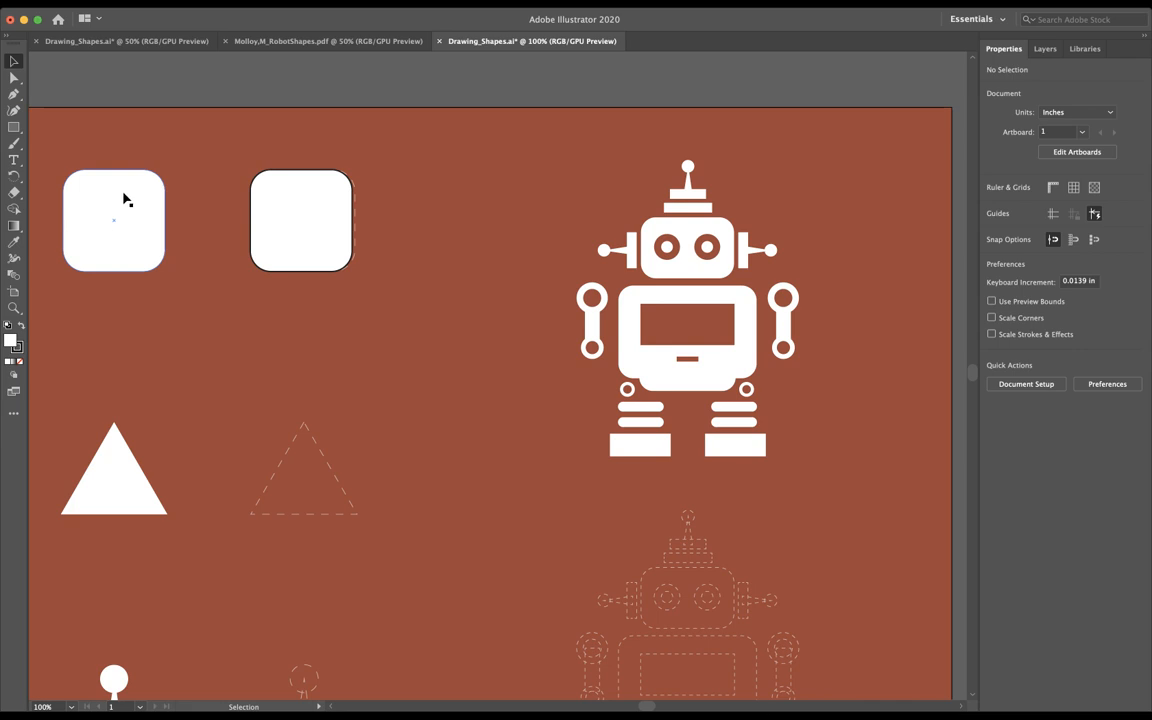
mouse_move(131, 237)
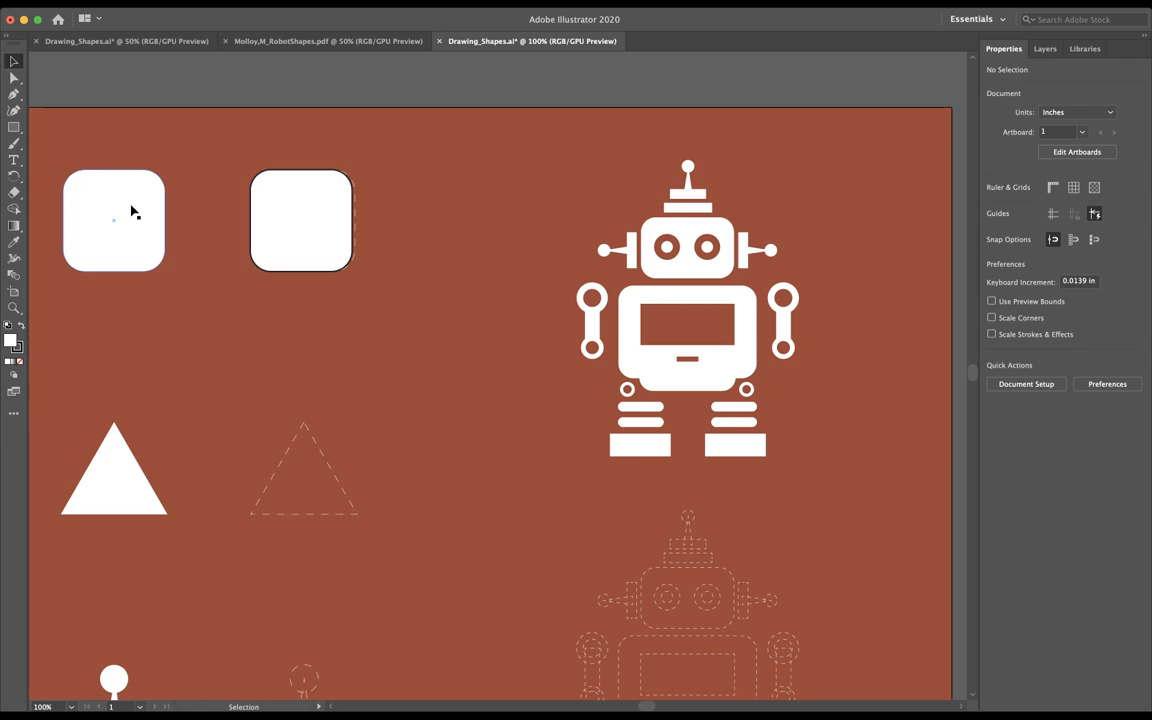
mouse_move(301, 191)
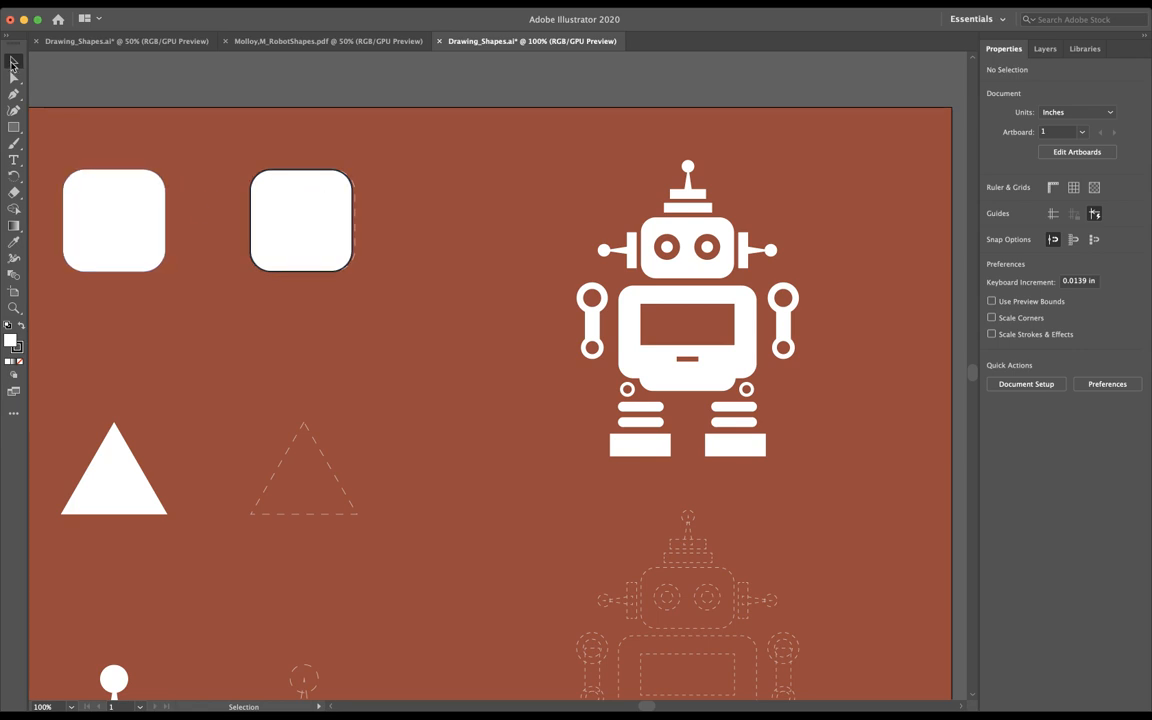
Select the traced rounded square, set its stroke to None, and deselect
left_click(301, 220)
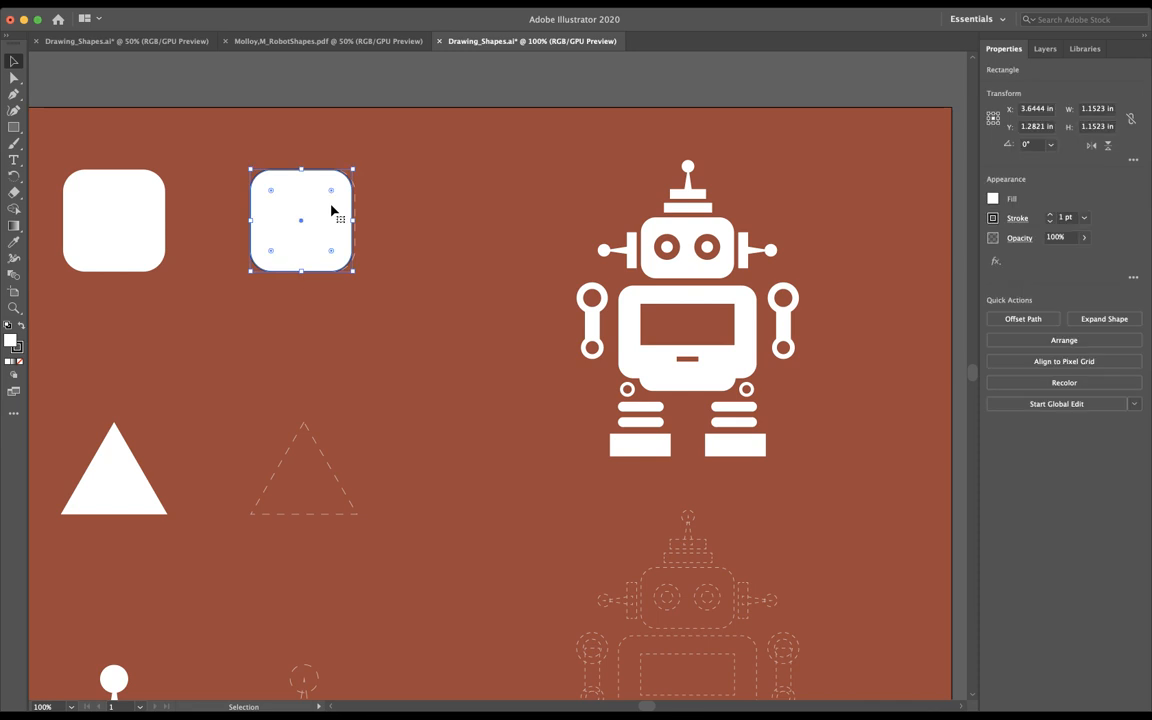
mouse_move(645, 187)
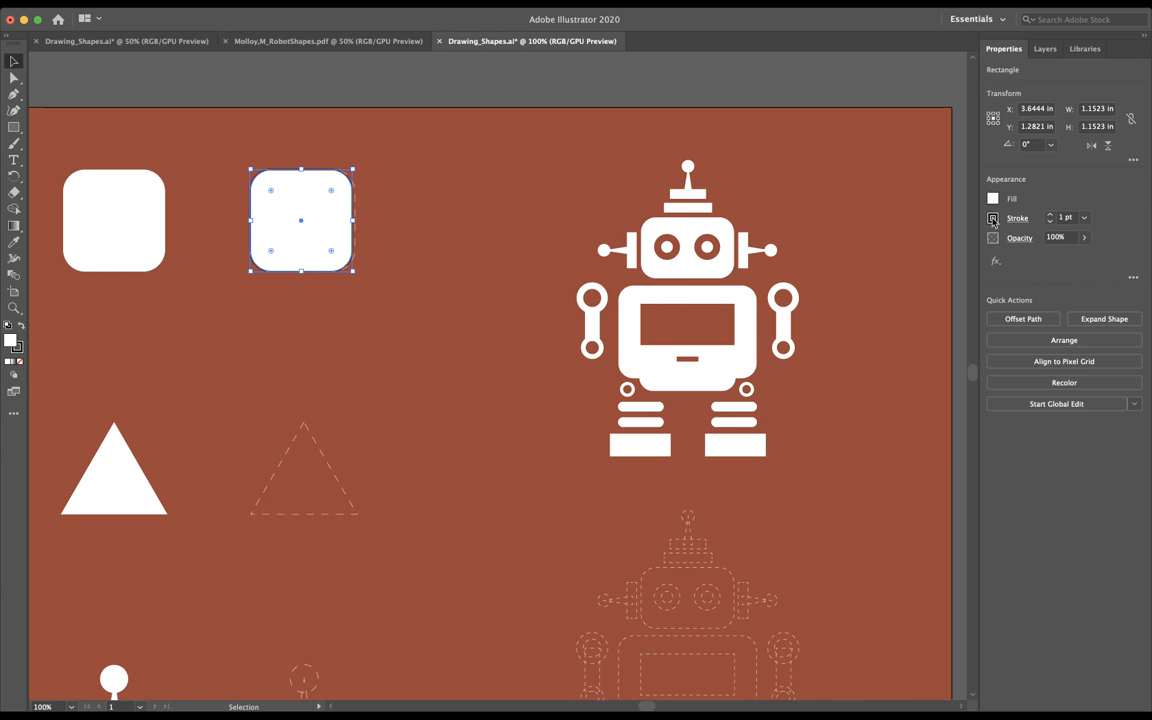
mouse_move(995, 224)
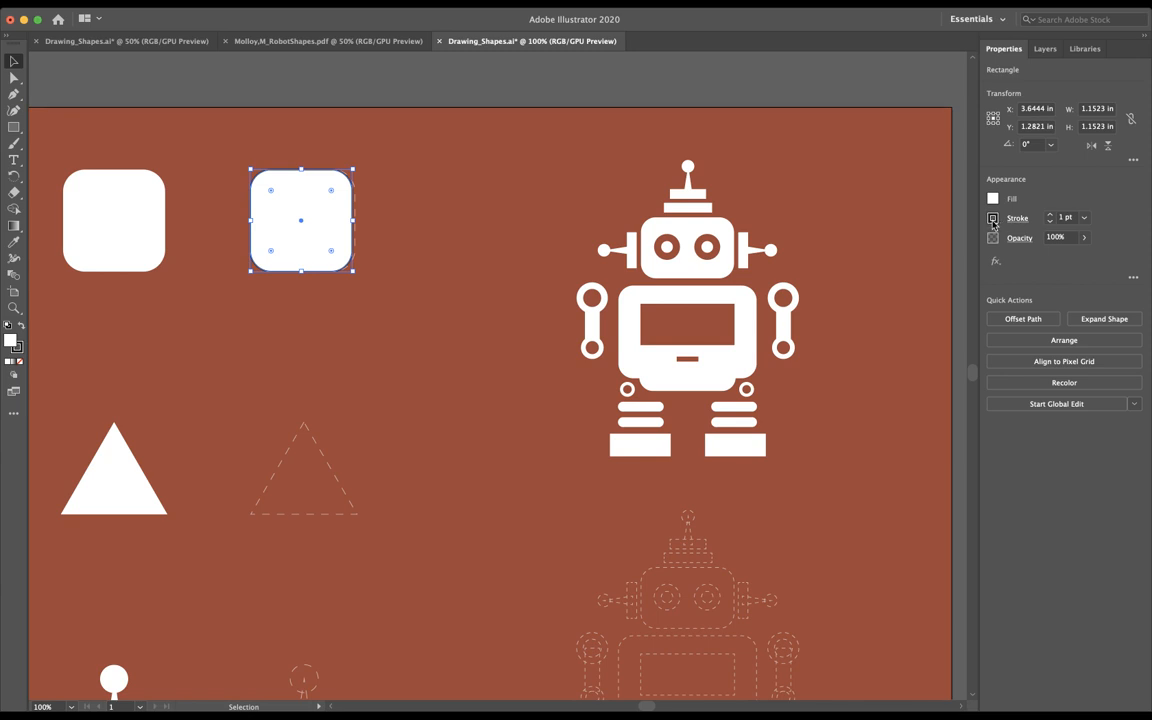
mouse_move(975, 236)
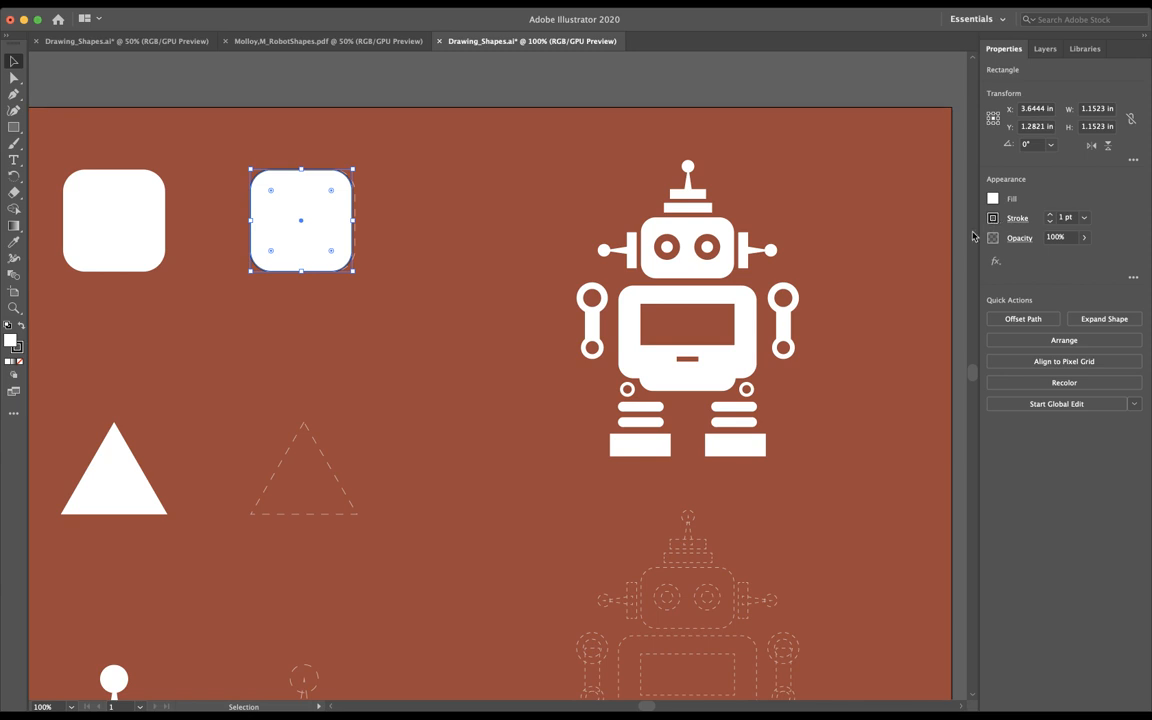
mouse_move(844, 274)
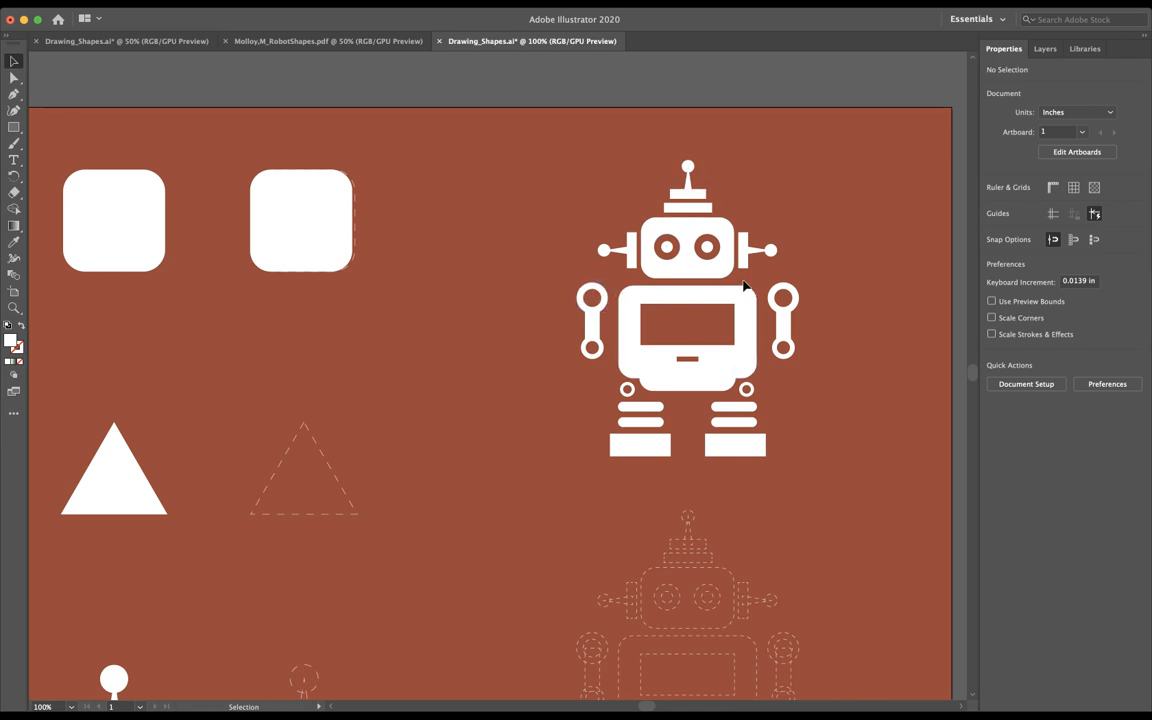
left_click(300, 220)
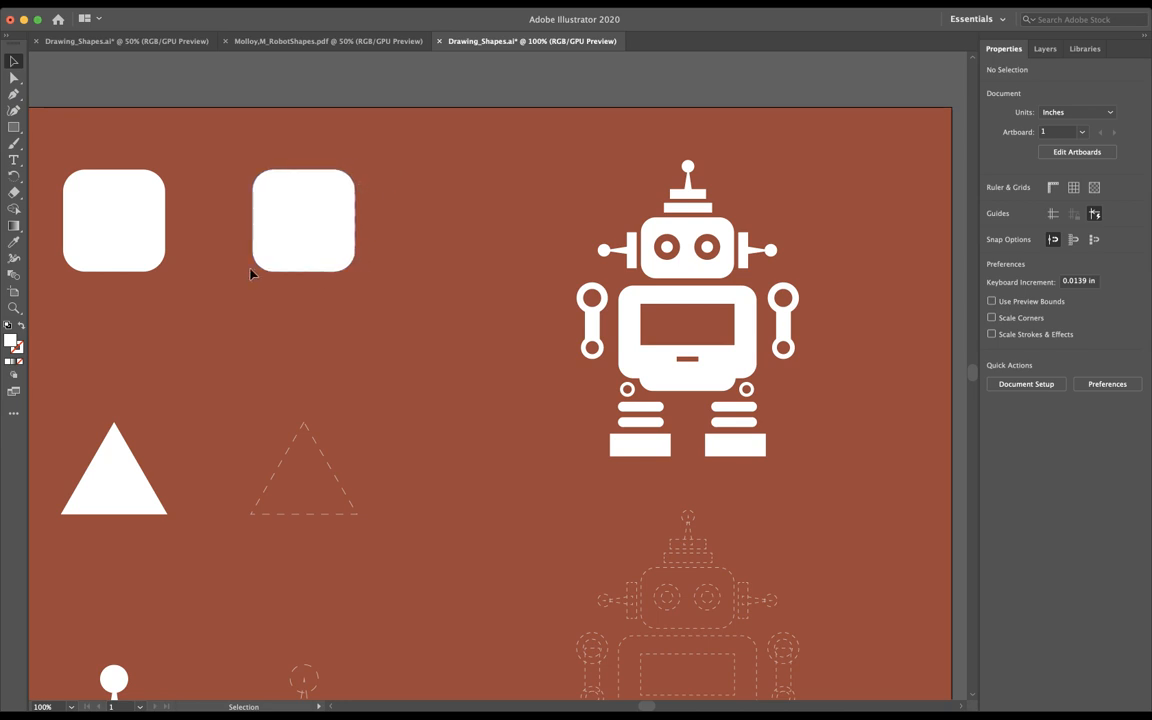
scroll("down", 3)
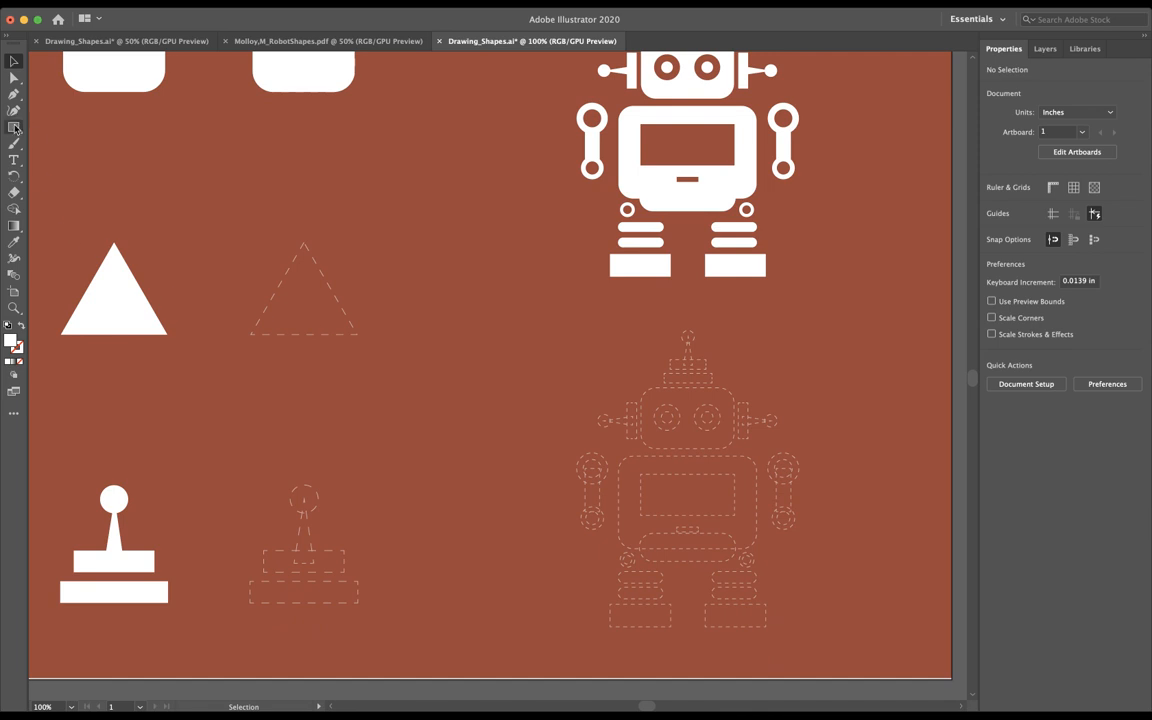
Draw a white triangle about 1.32 by 1.04 inches over the dashed triangle outline
left_click(14, 127)
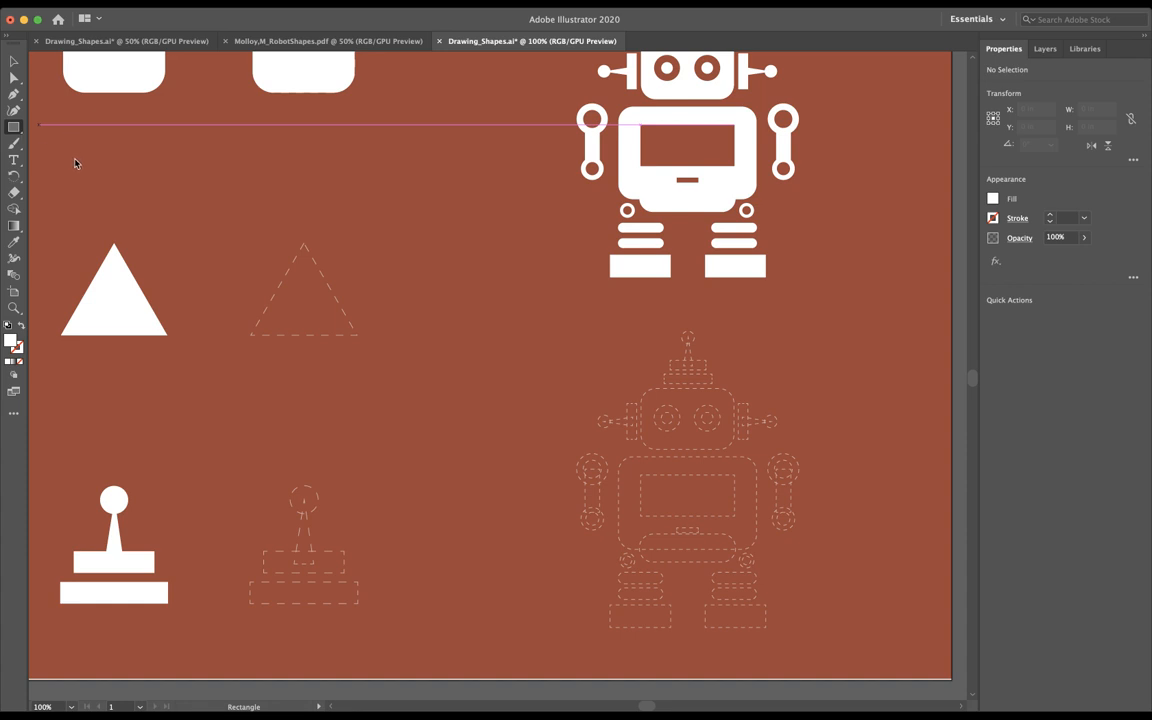
mouse_move(57, 166)
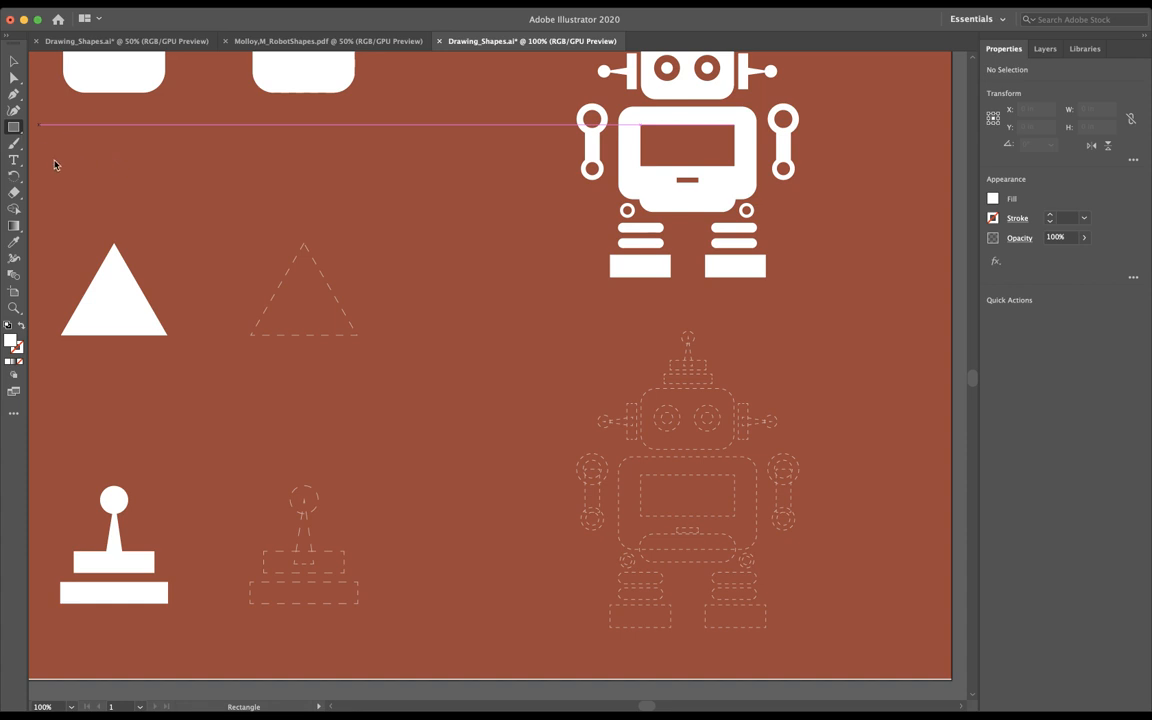
mouse_move(84, 165)
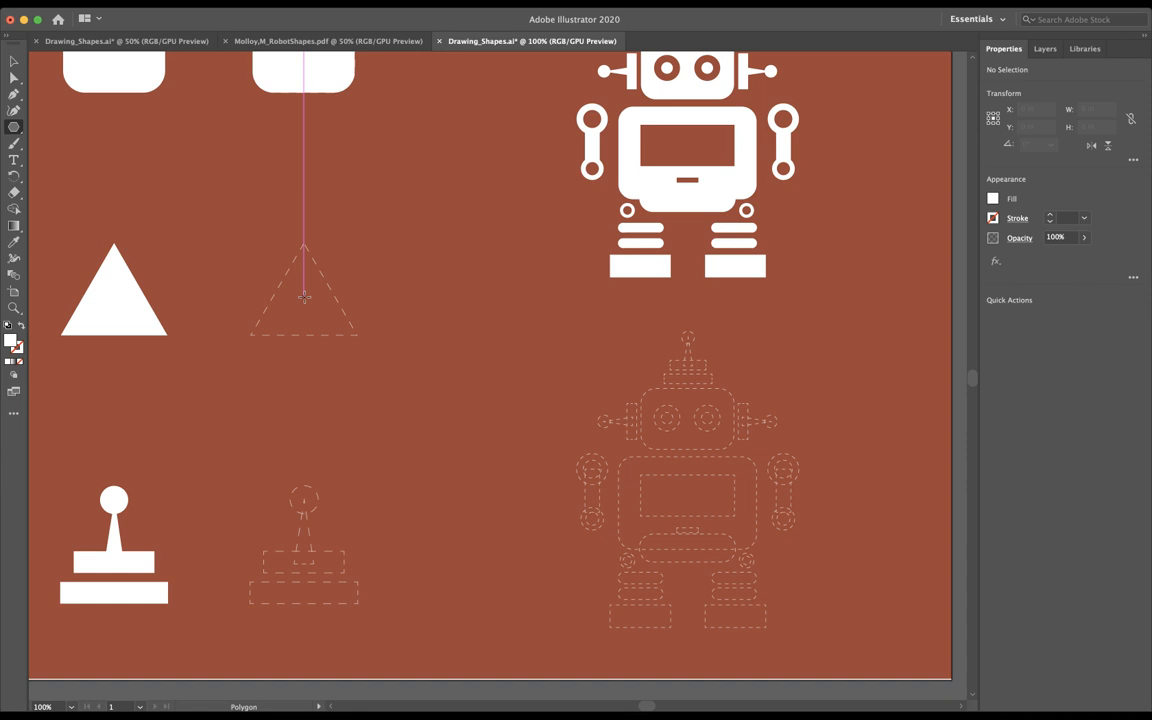
mouse_move(540, 299)
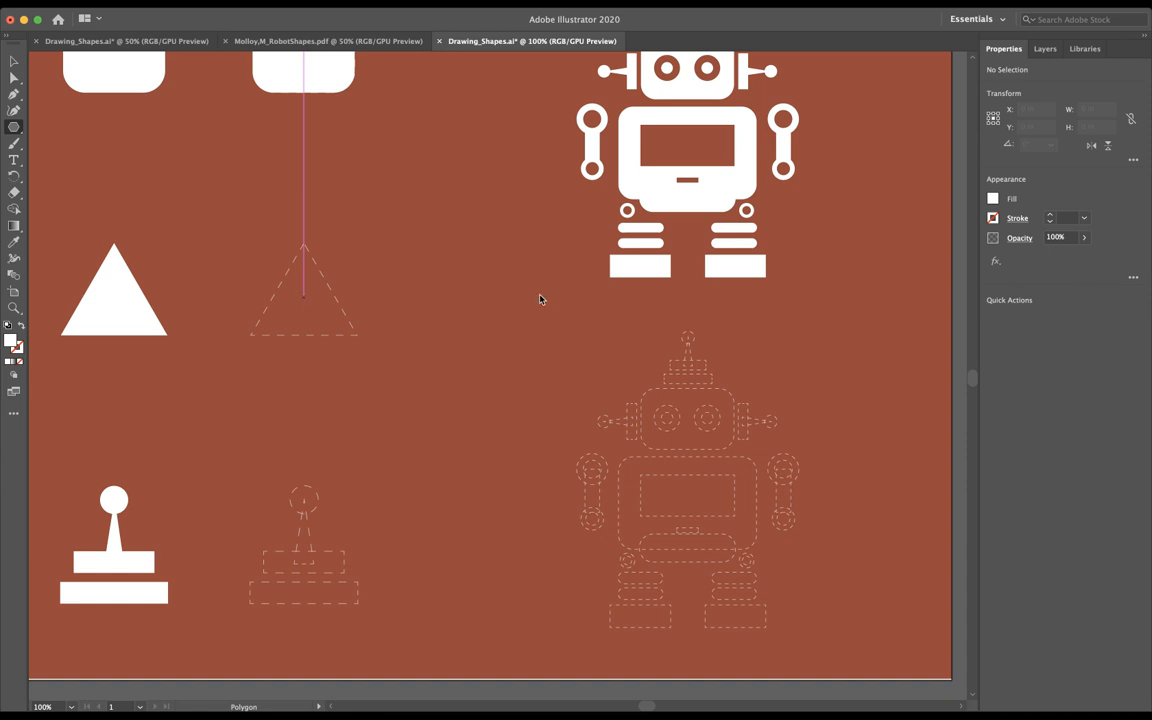
mouse_move(486, 290)
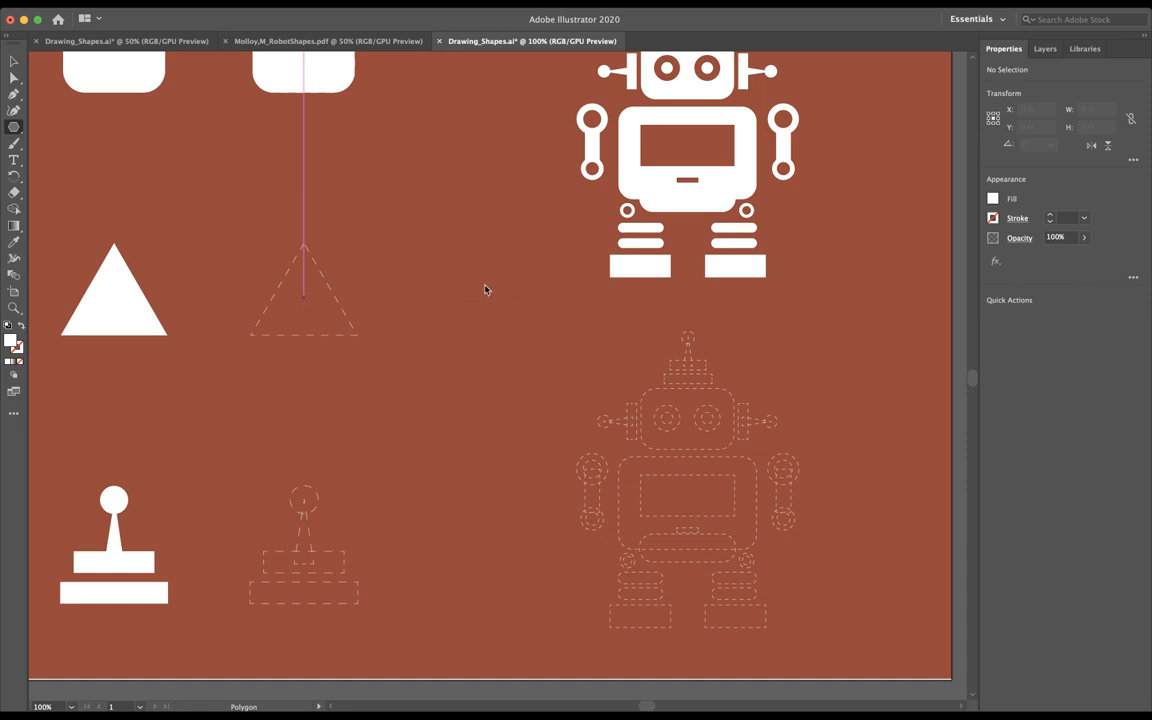
mouse_move(489, 295)
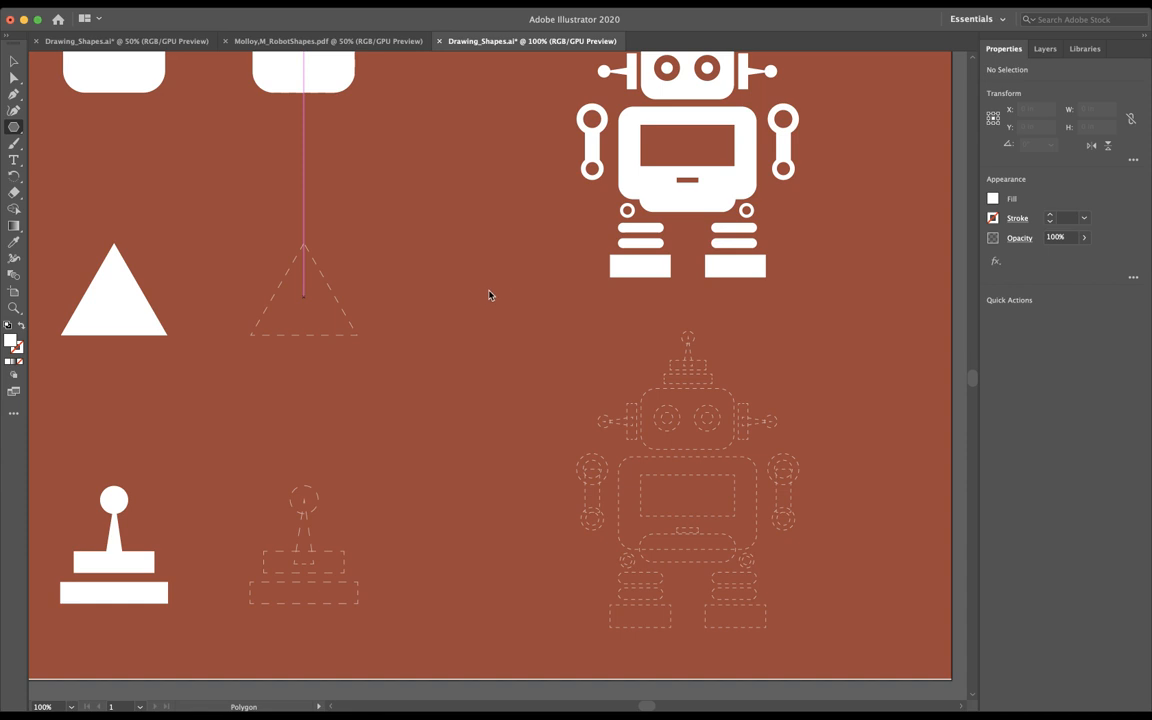
mouse_move(495, 292)
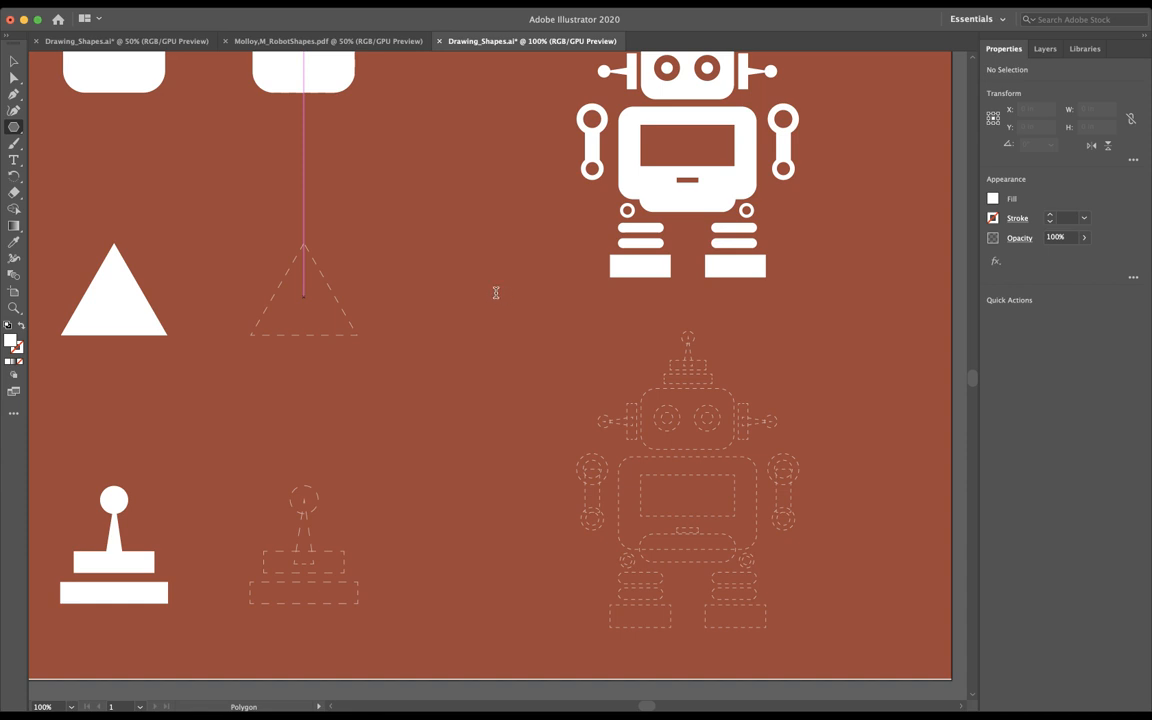
mouse_move(500, 289)
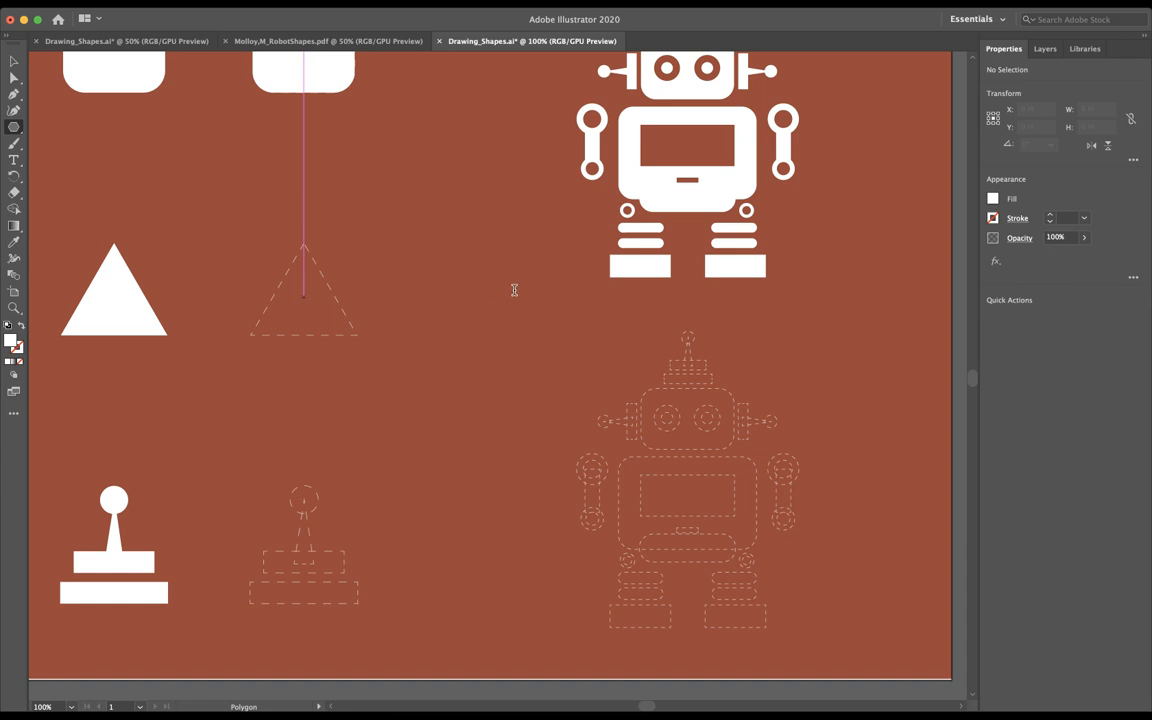
mouse_move(507, 290)
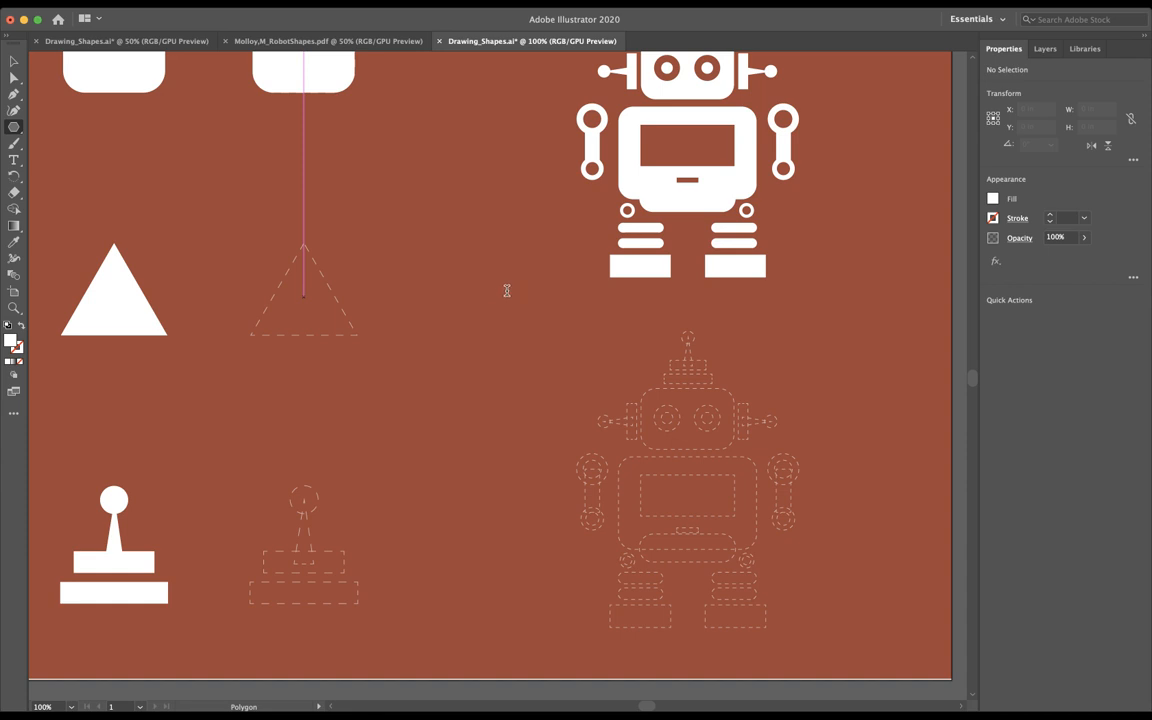
left_click(303, 293)
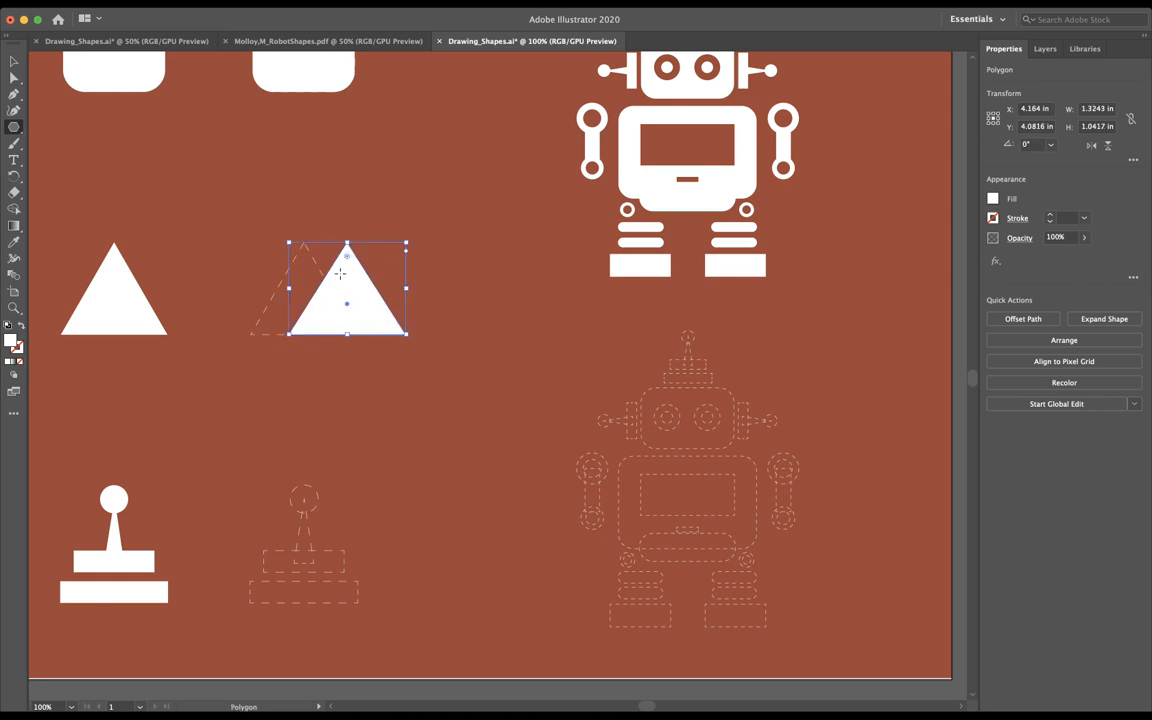
Move the white triangle with the Selection tool so it covers its dashed outline
left_click(14, 61)
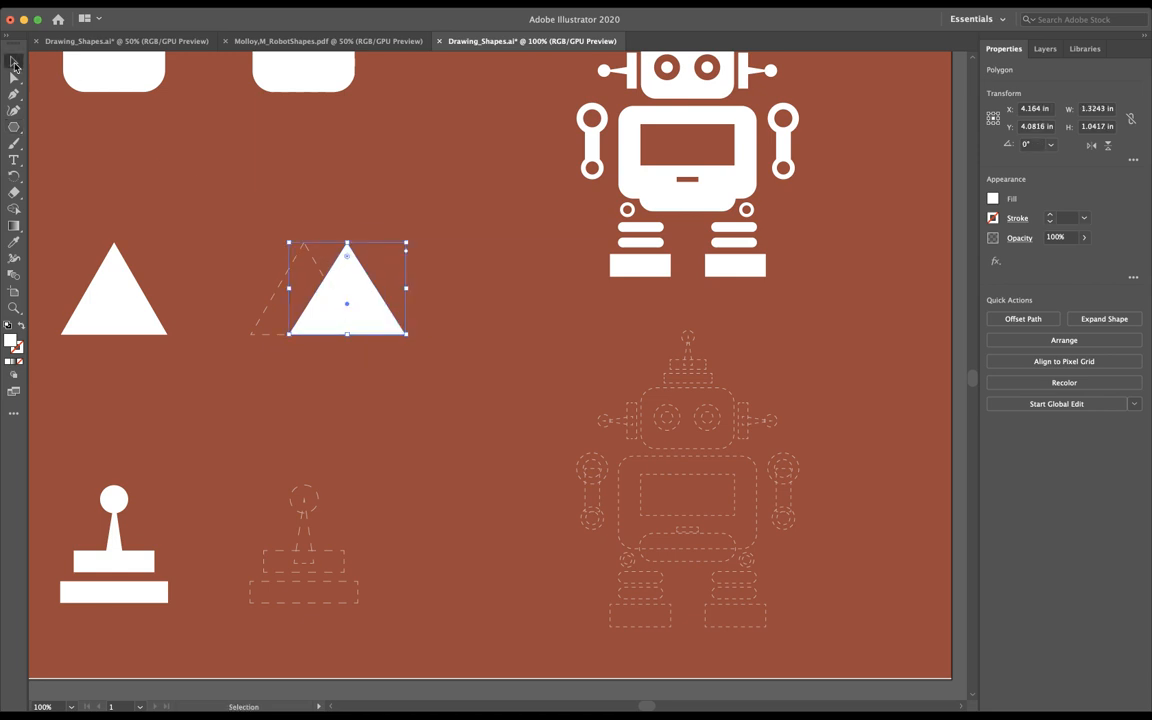
left_click_drag(347, 290, 305, 290)
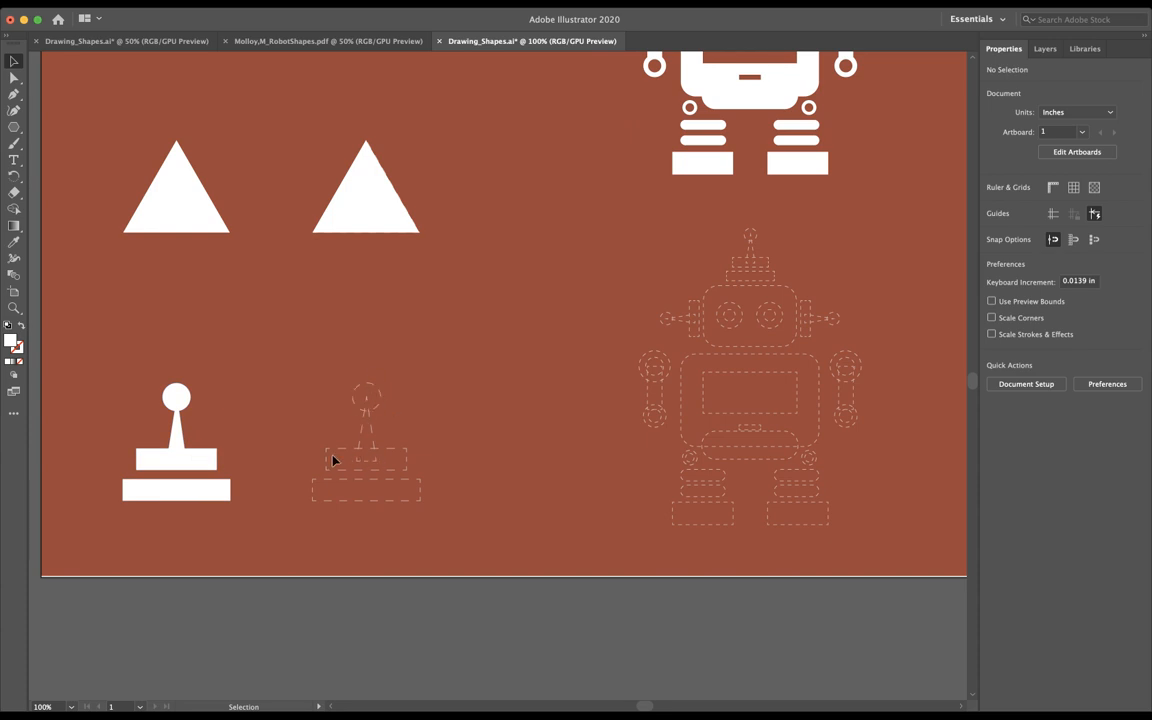
mouse_move(169, 256)
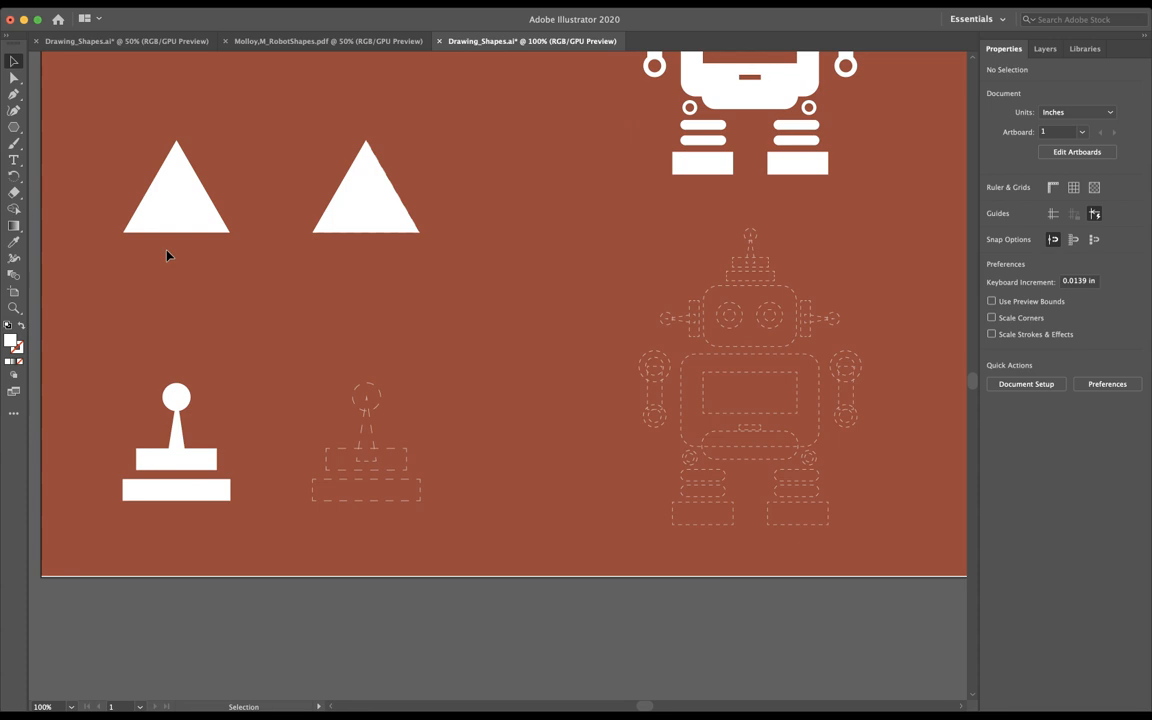
mouse_move(385, 261)
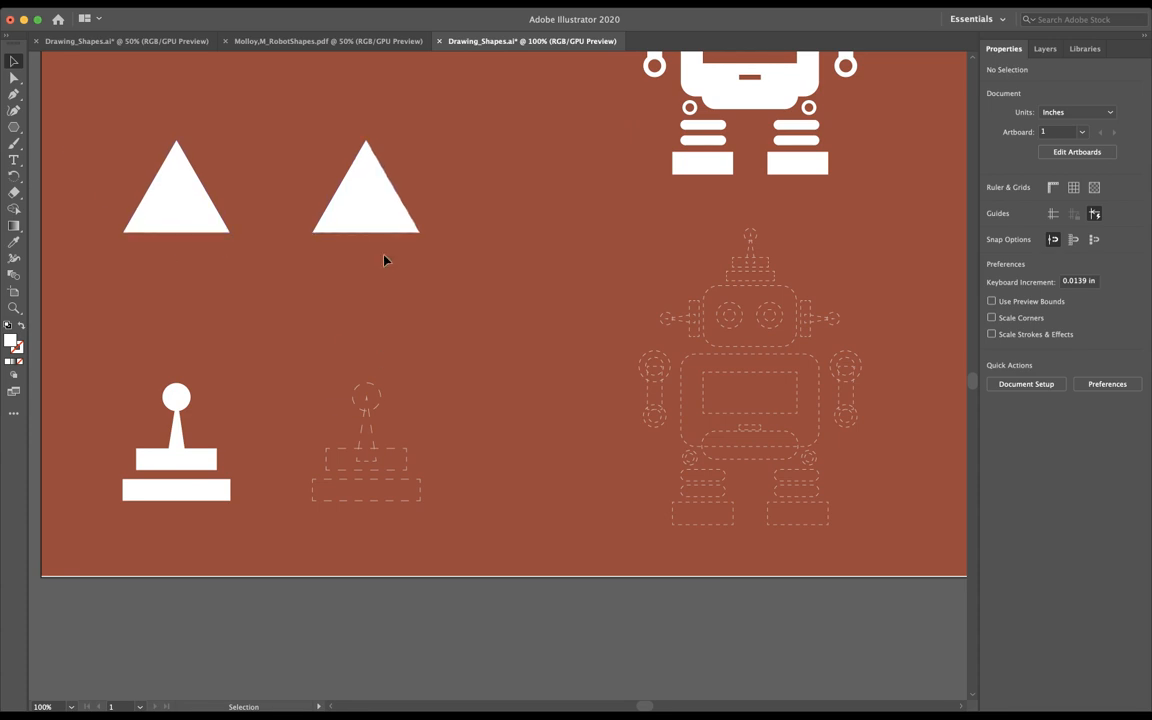
Alt-drag a triangle copy onto the stand outline and narrow it into the post
left_click(365, 185)
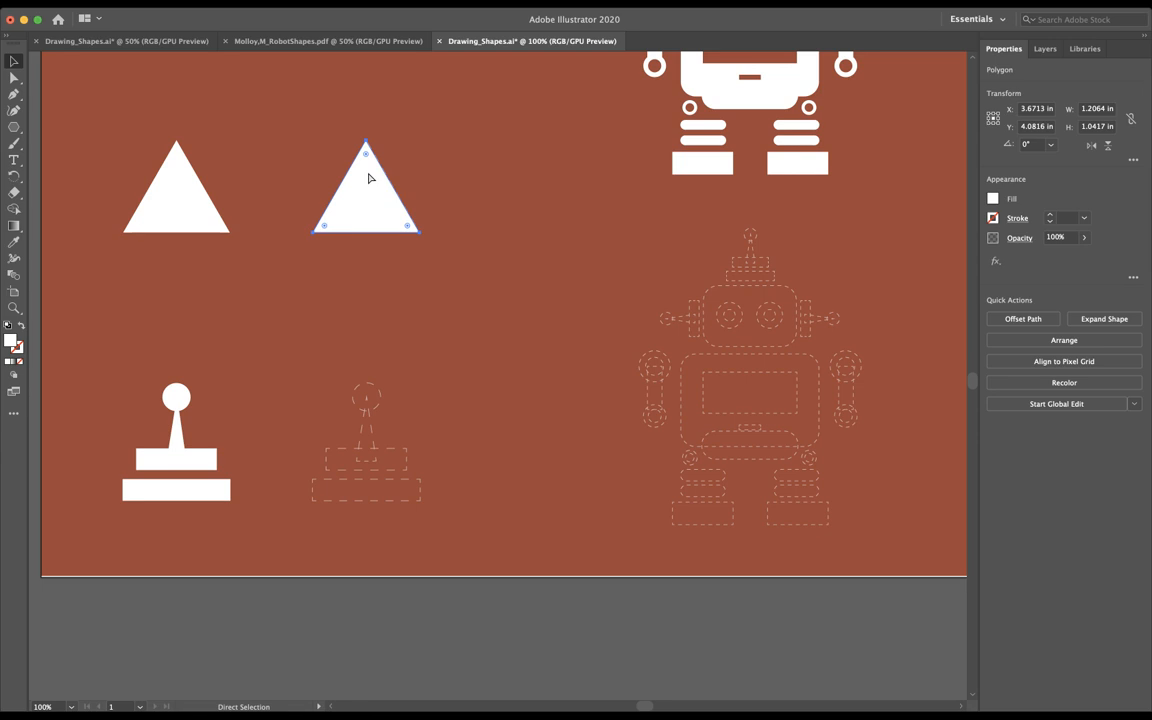
left_click_drag(365, 187, 497, 375)
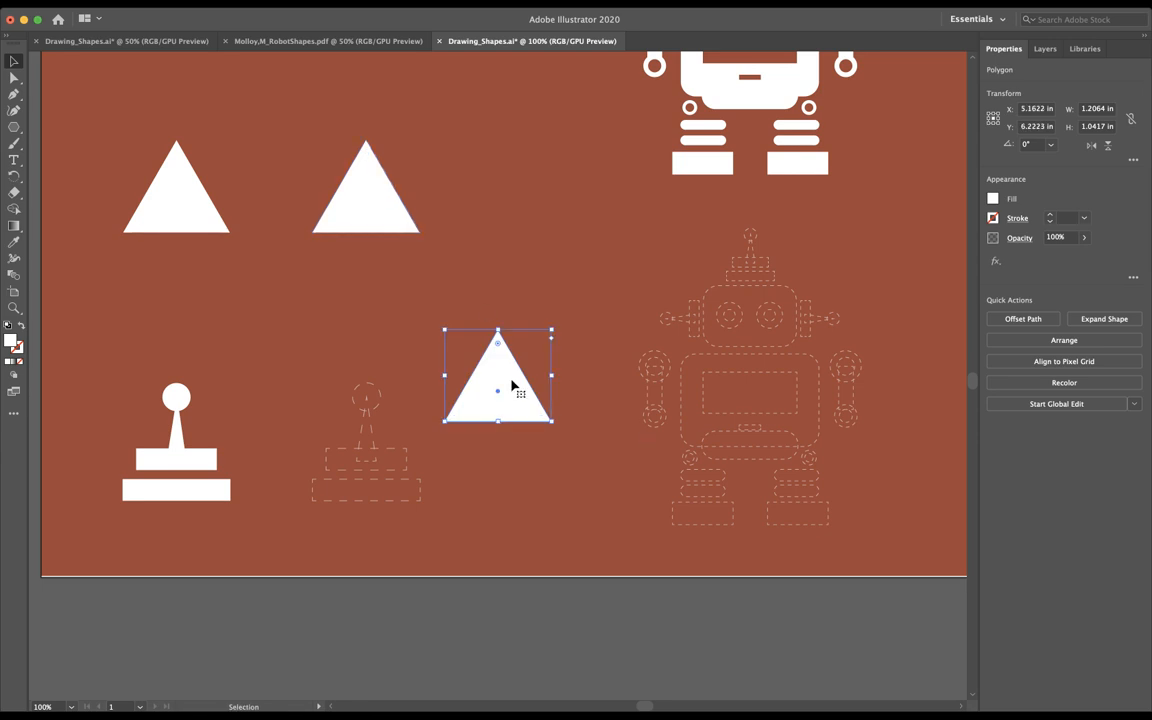
left_click_drag(497, 375, 365, 450)
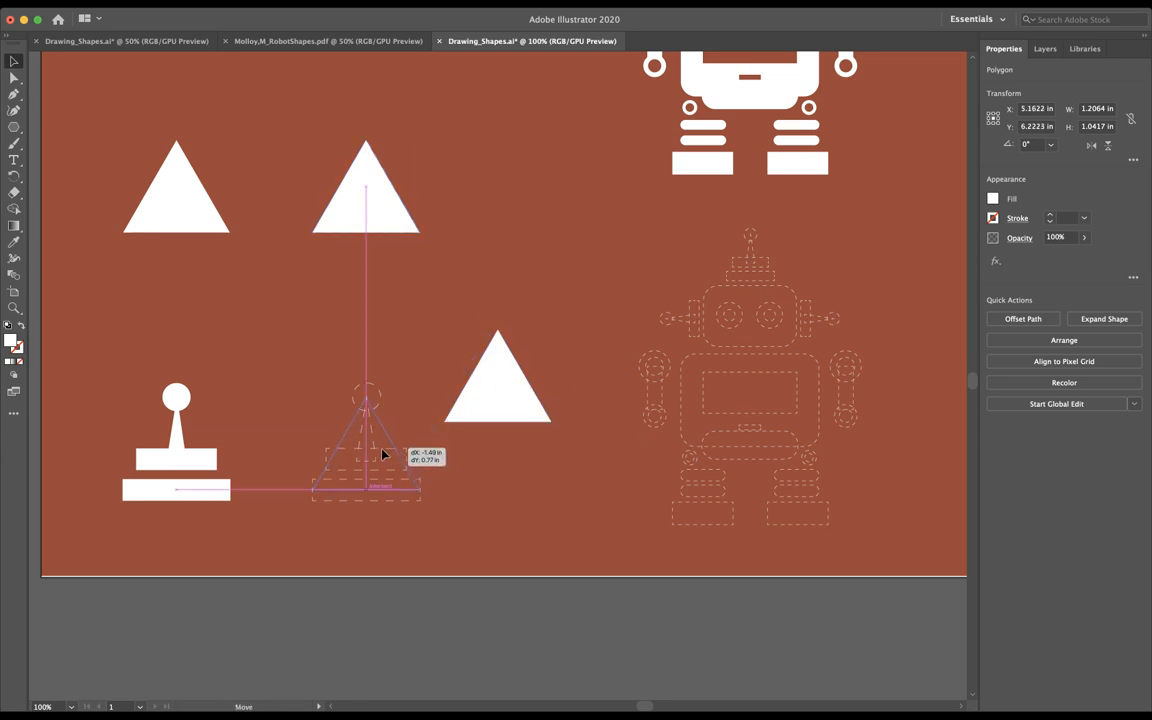
left_click_drag(365, 190, 365, 445)
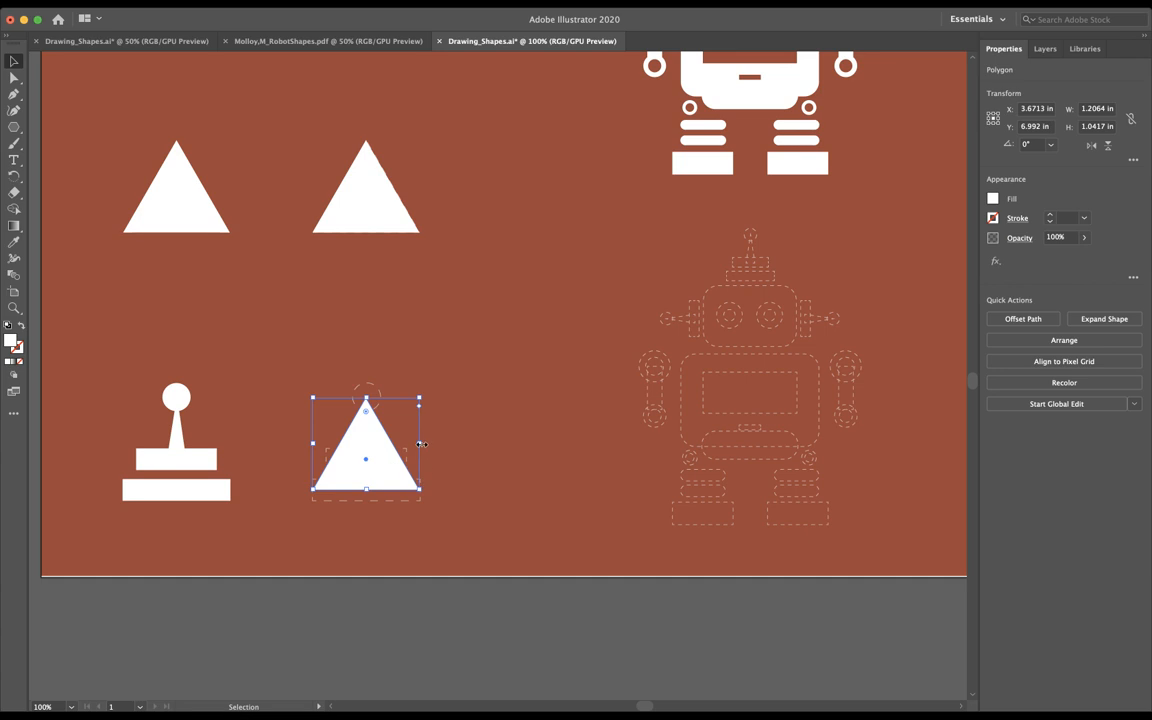
left_click_drag(418, 443, 330, 470)
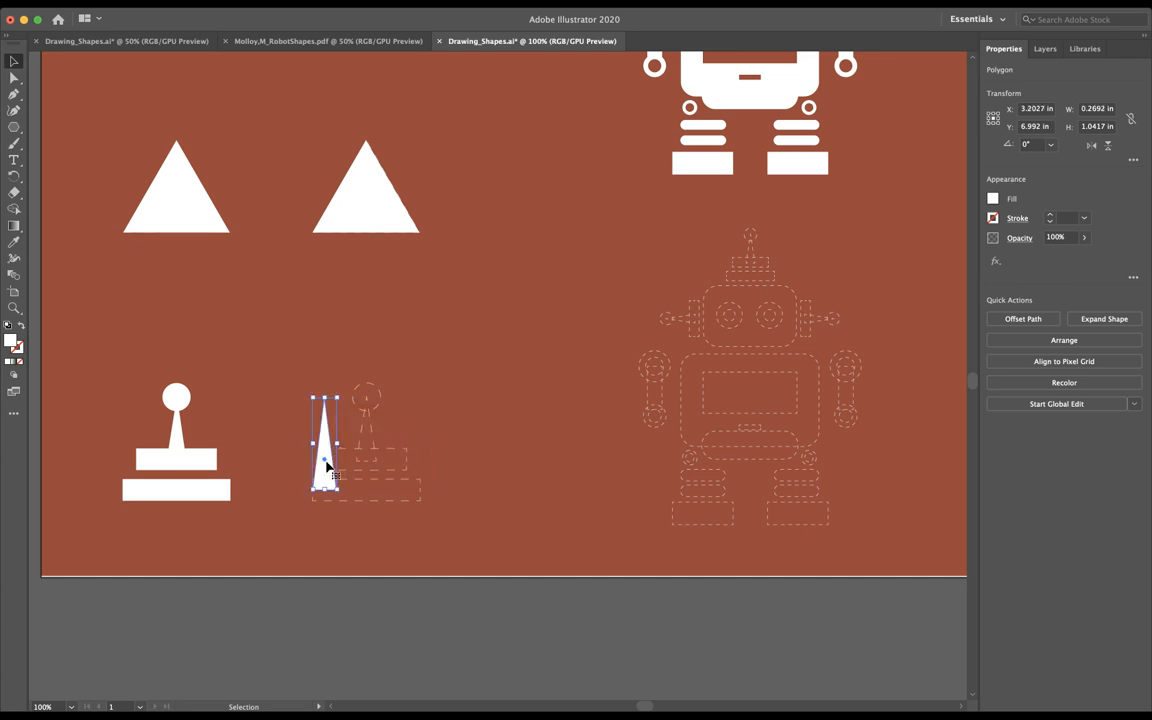
left_click_drag(325, 445, 367, 450)
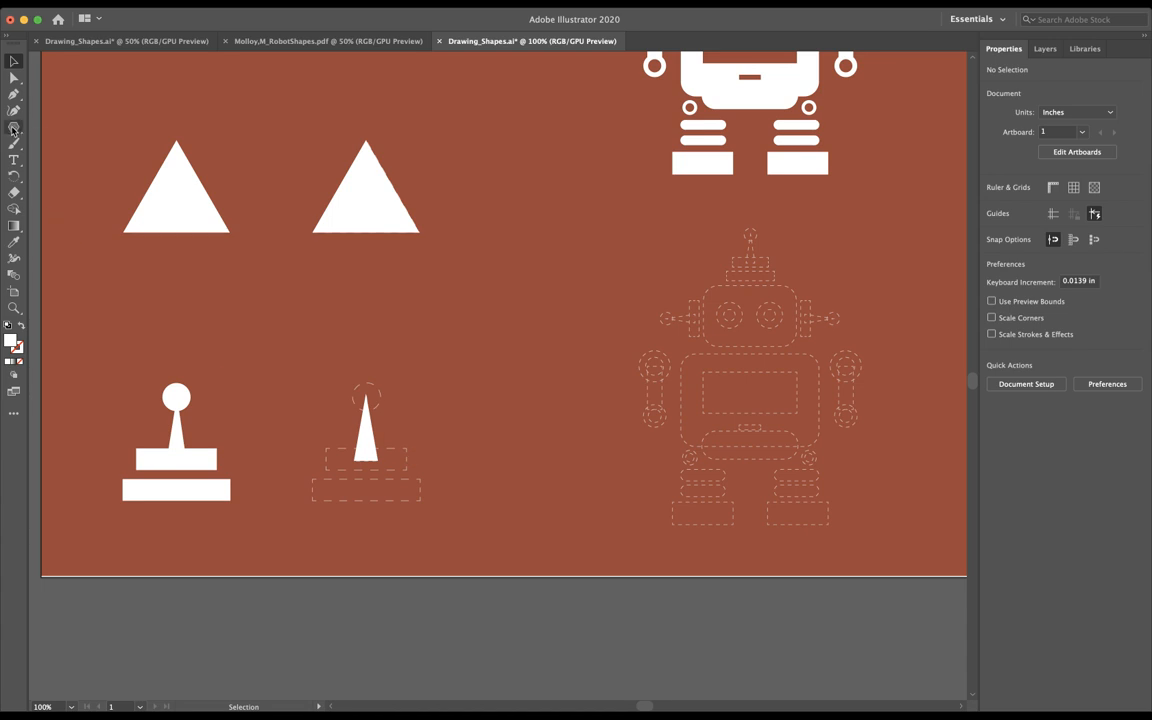
Pick the Ellipse tool to draw the knob circle above the post
left_click(14, 130)
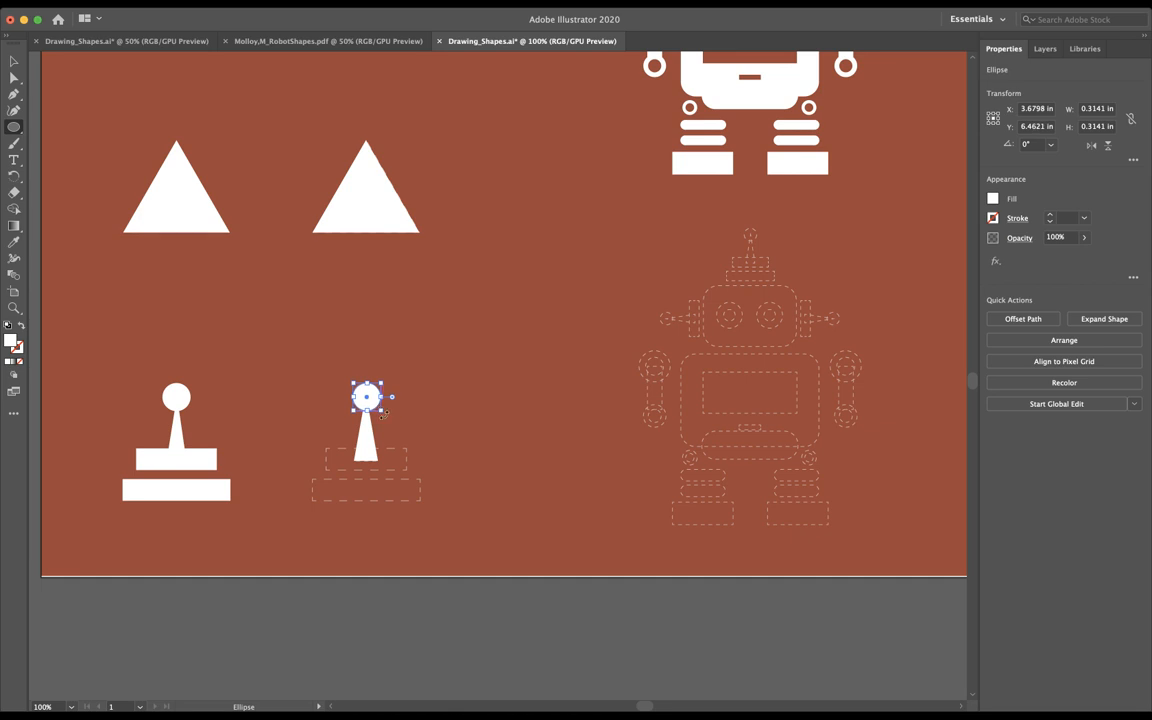
mouse_move(528, 394)
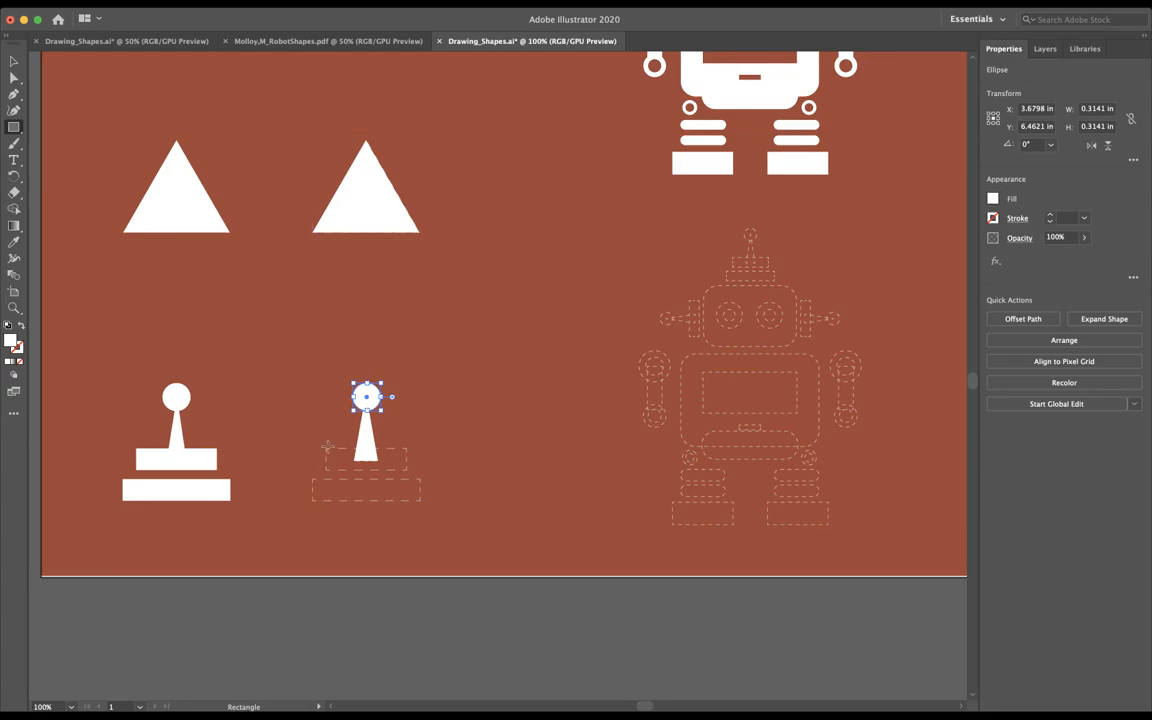
Draw white rectangles over the stand's dashed base outlines
left_click_drag(323, 447, 407, 470)
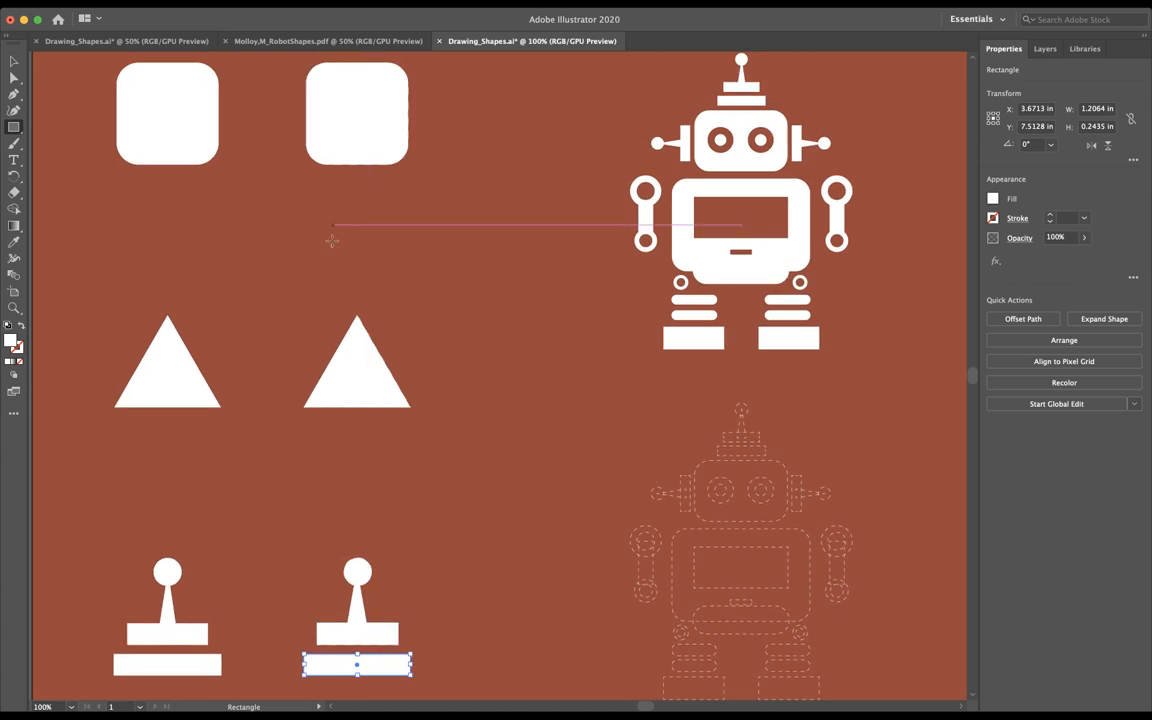
scroll("down", 3)
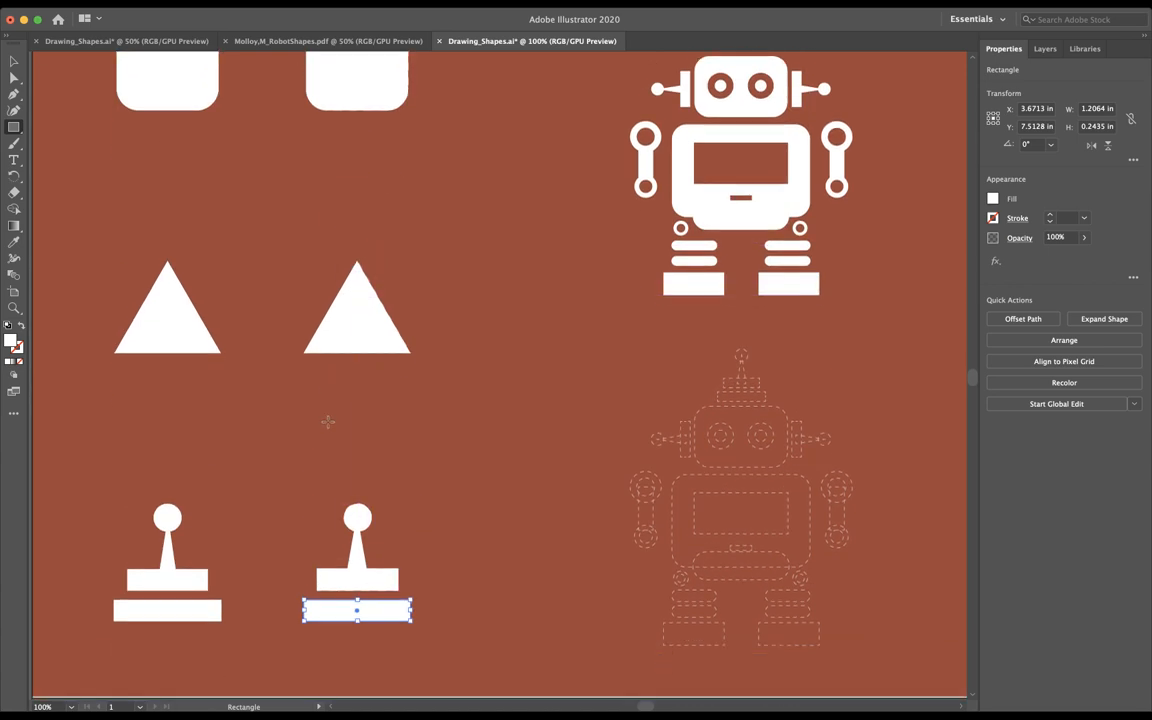
scroll("down", 3)
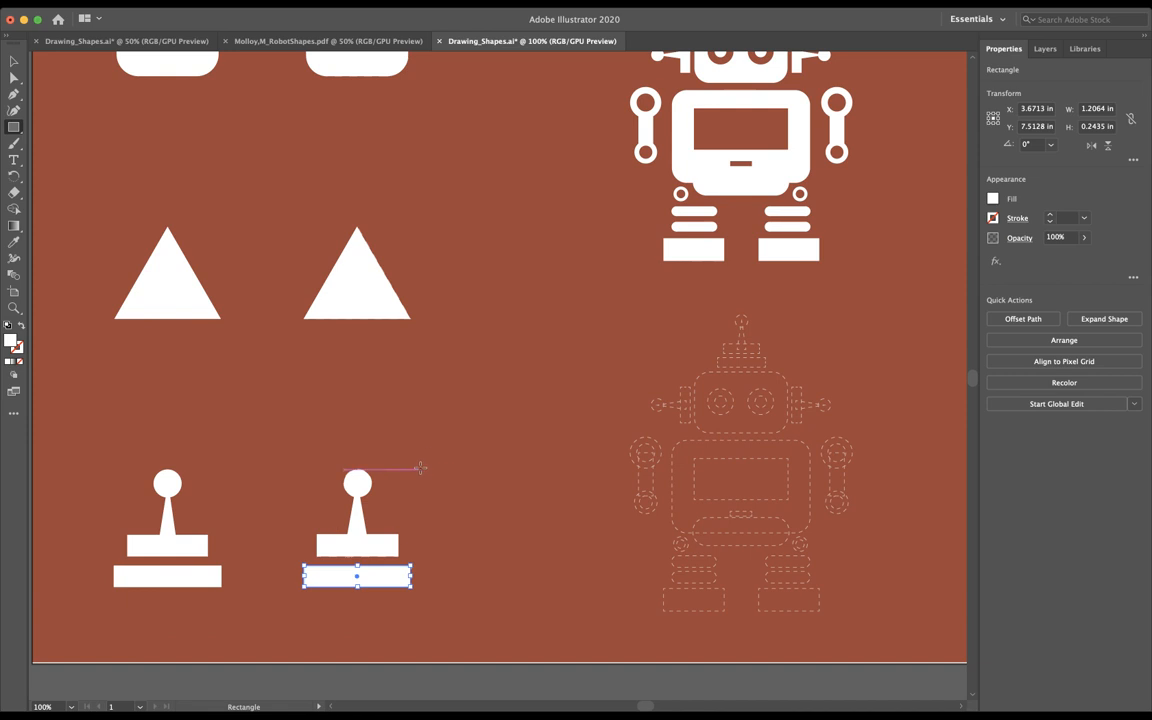